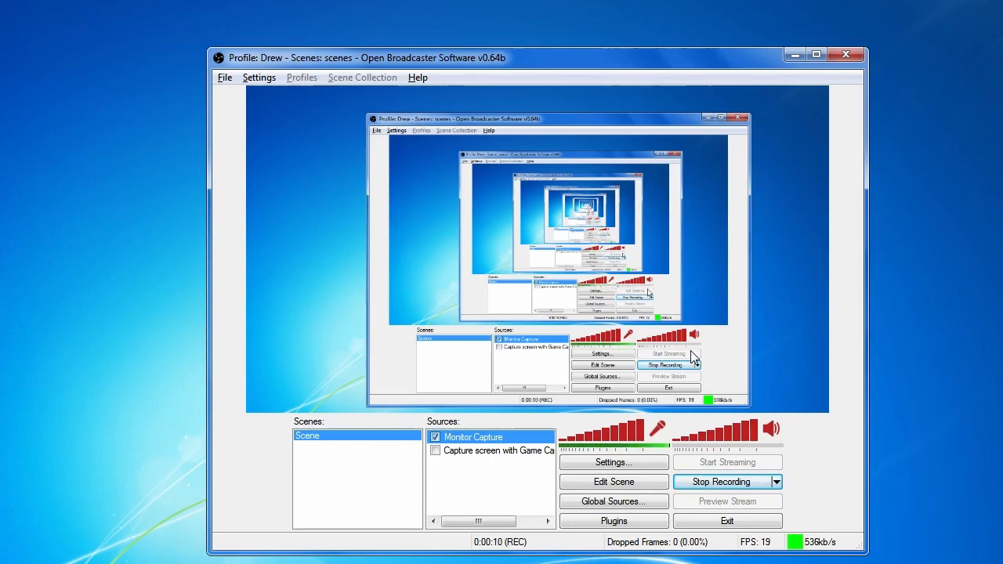
mouse_move(683, 348)
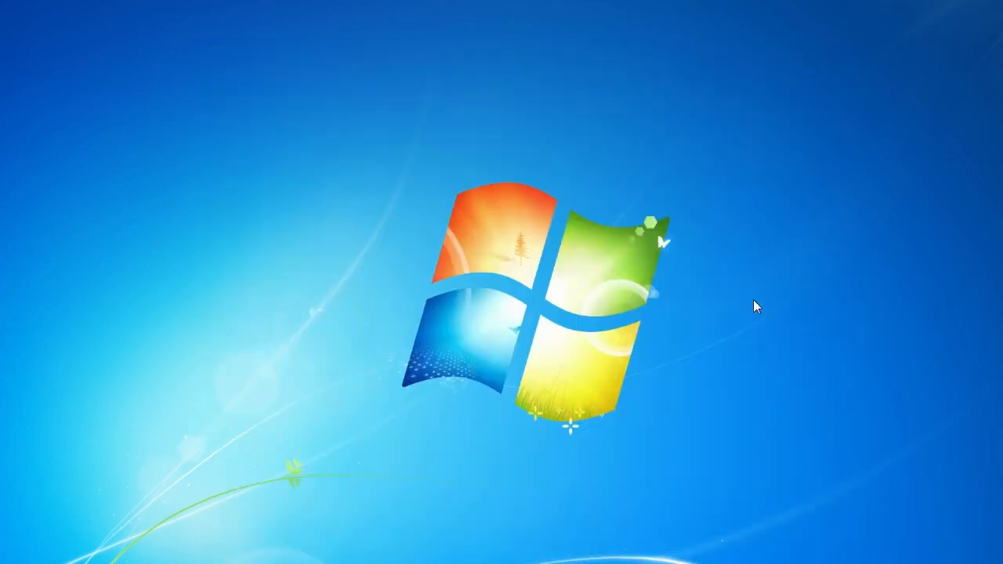
mouse_move(544, 266)
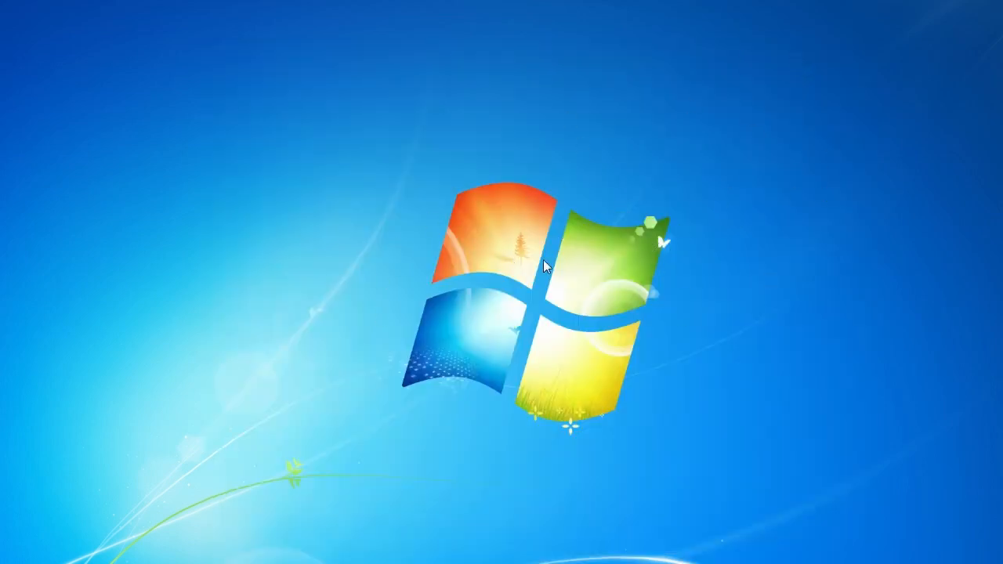
right_click(594, 280)
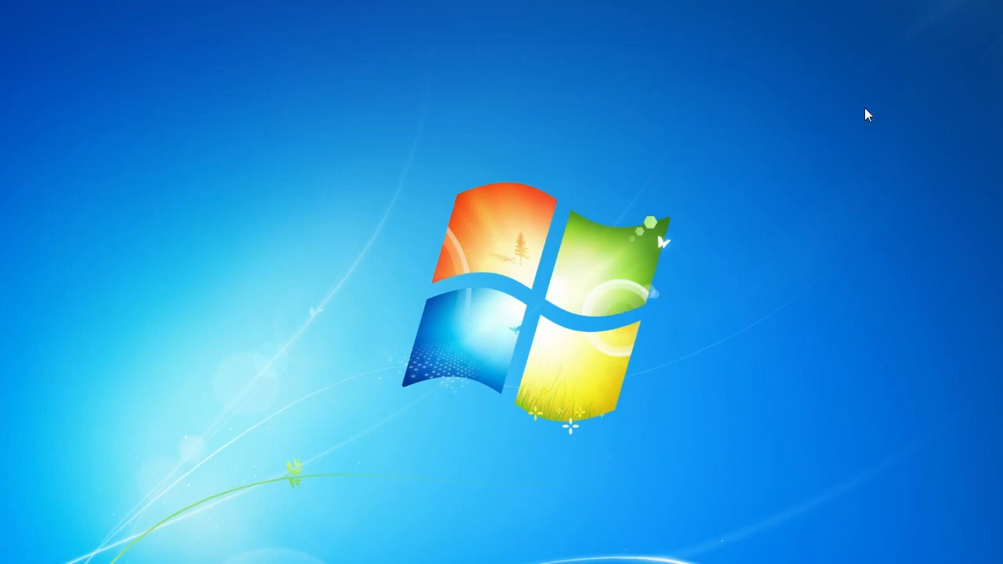
mouse_move(13, 332)
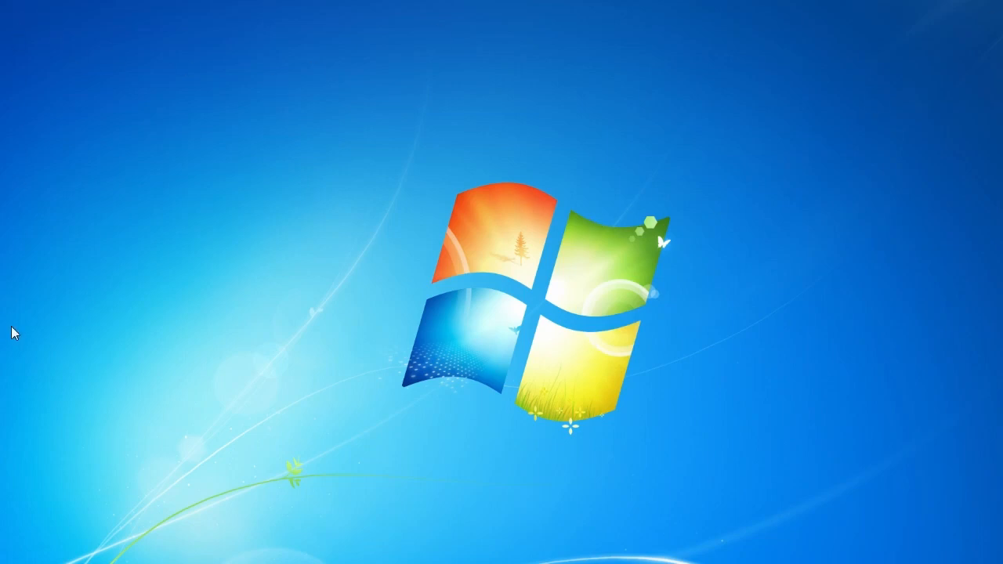
mouse_move(197, 157)
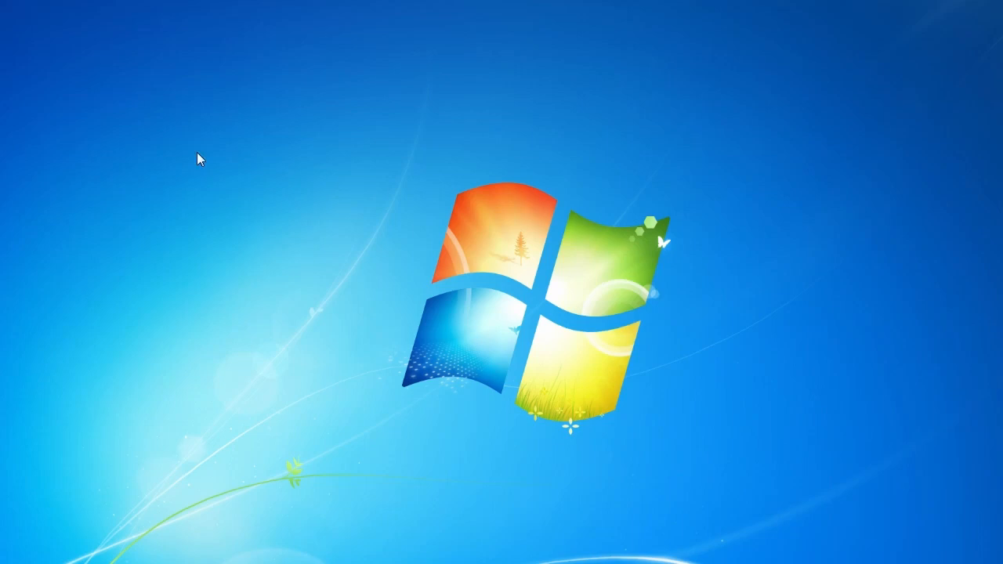
mouse_move(373, 50)
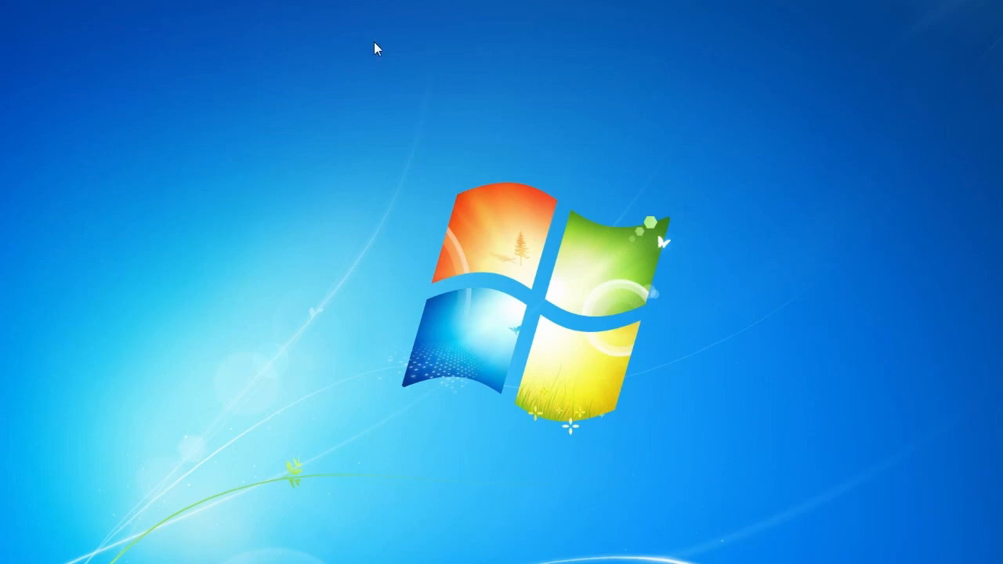
mouse_move(978, 10)
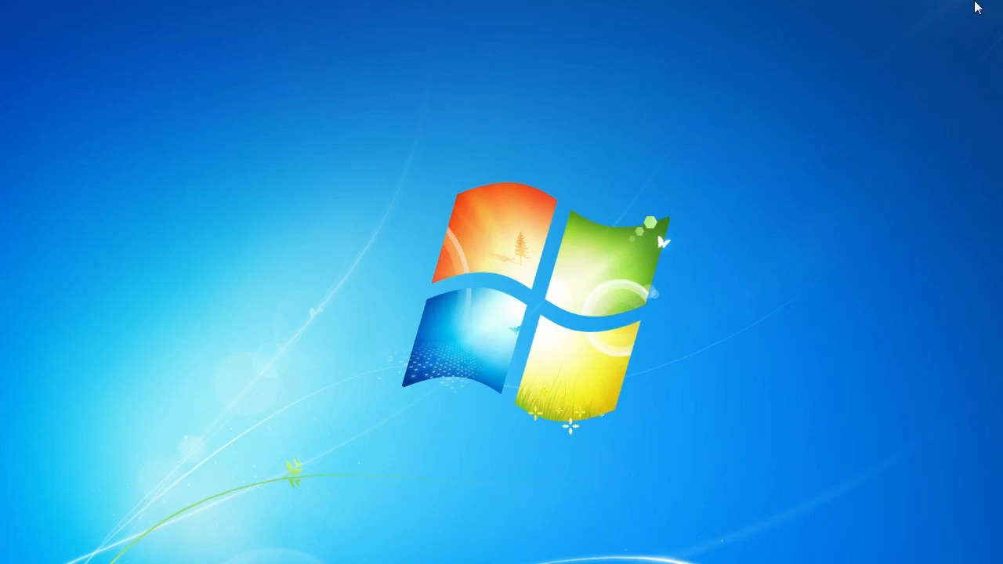
mouse_move(489, 260)
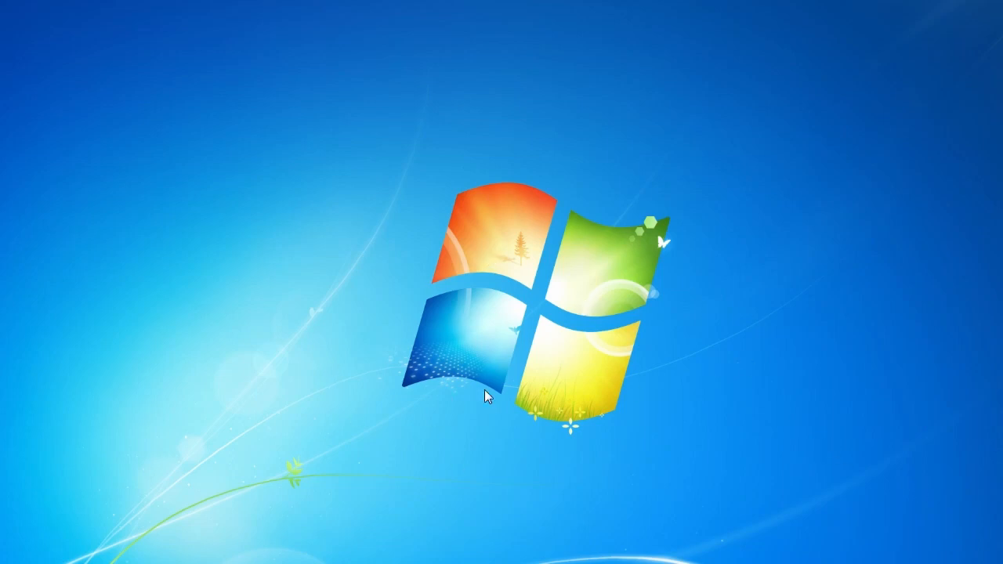
mouse_move(723, 416)
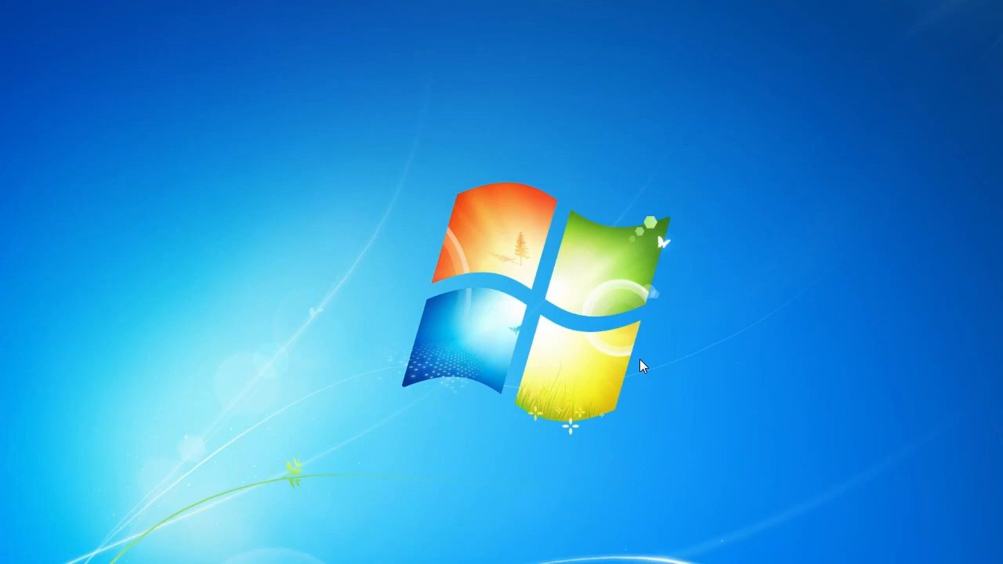
mouse_move(924, 552)
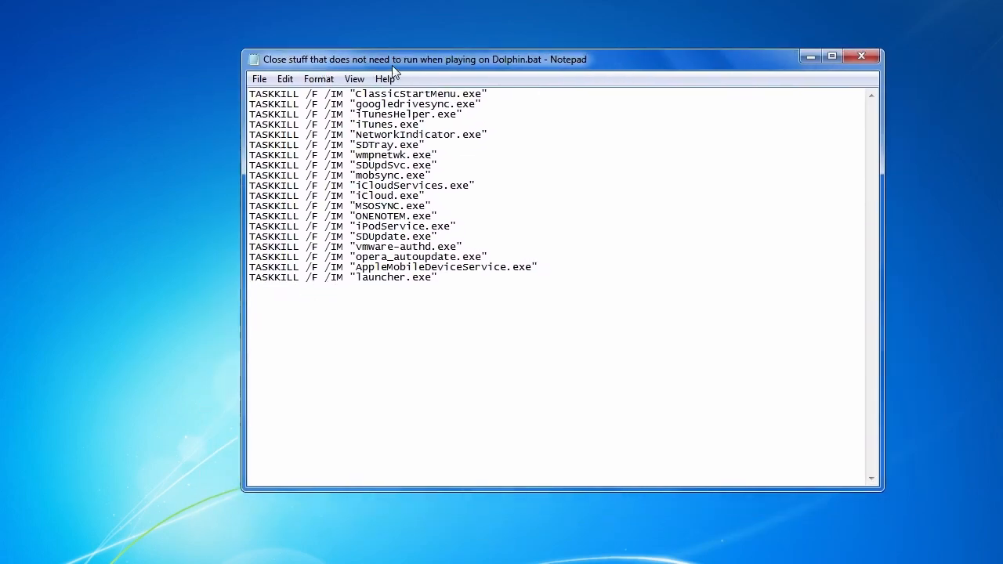
mouse_move(482, 47)
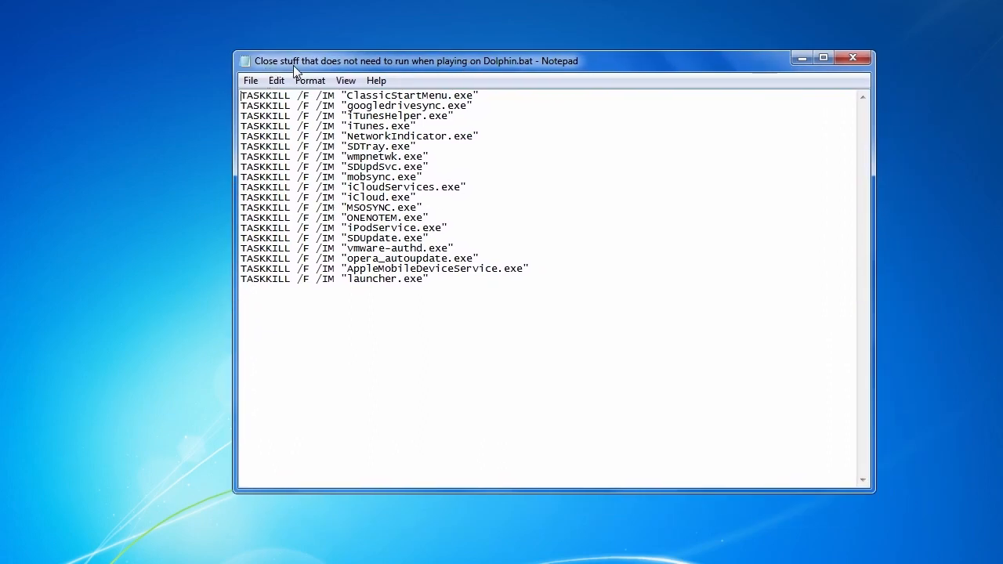
mouse_move(402, 69)
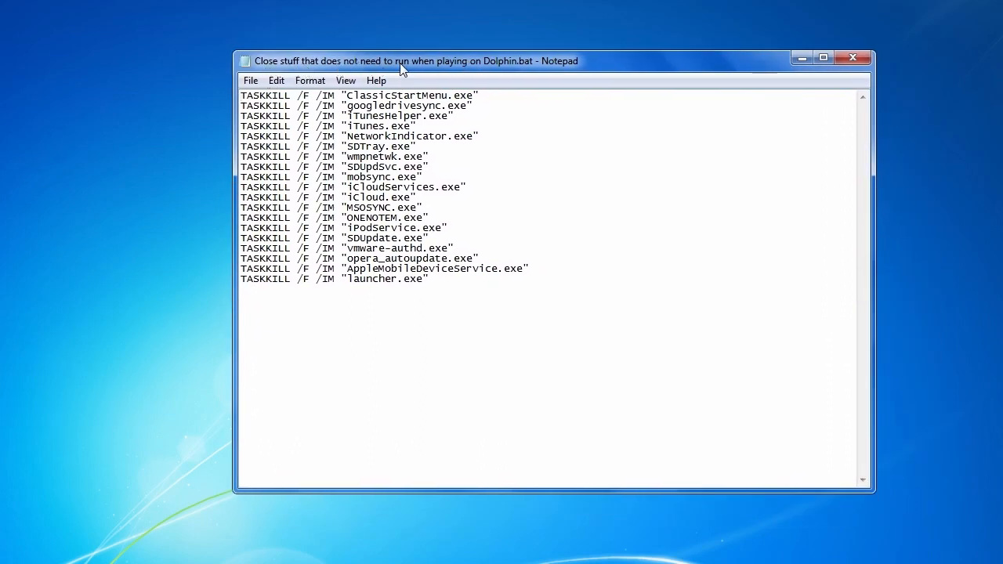
mouse_move(537, 71)
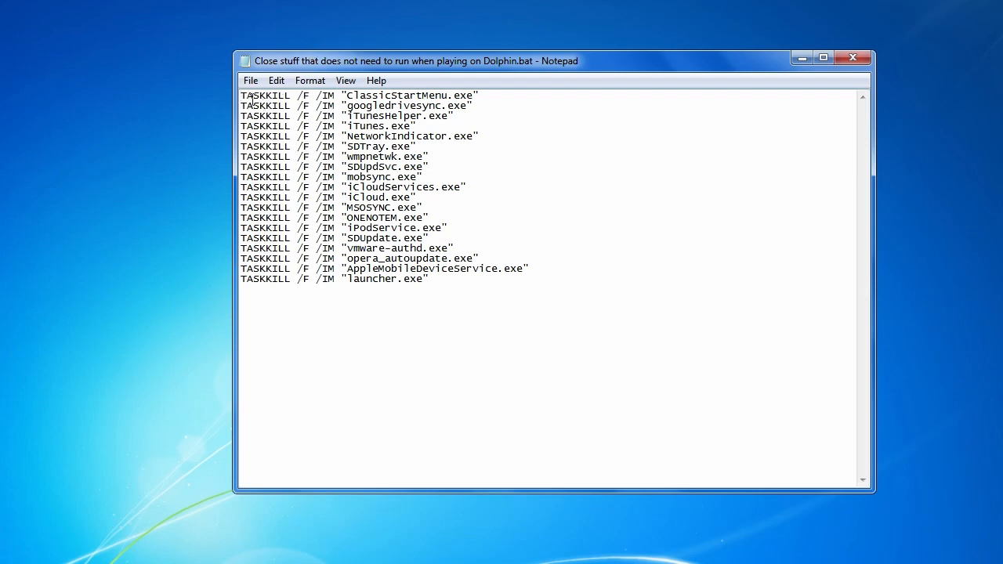
double_click(265, 95)
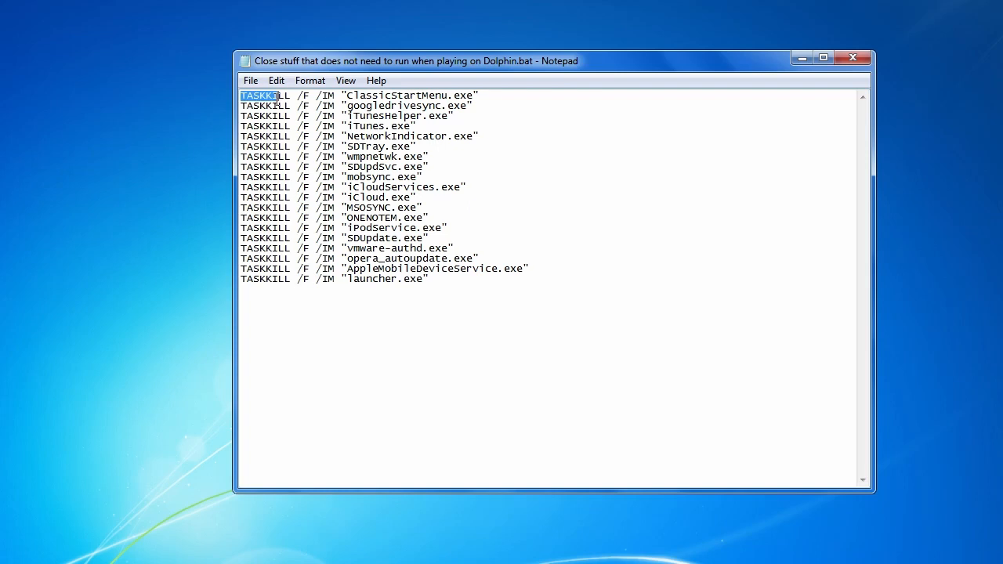
left_click_drag(263, 96, 423, 147)
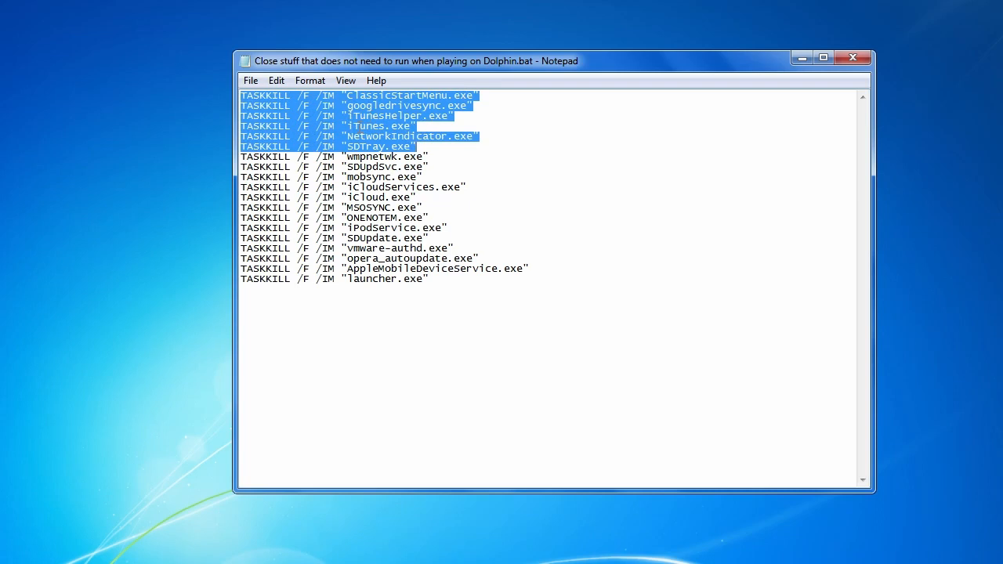
left_click(423, 147)
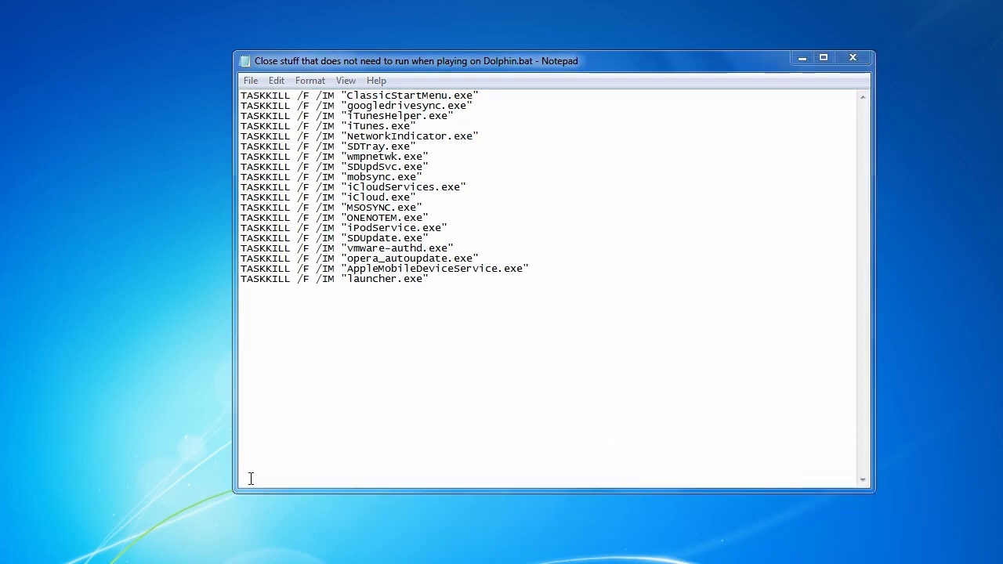
left_click(15, 552)
type("n")
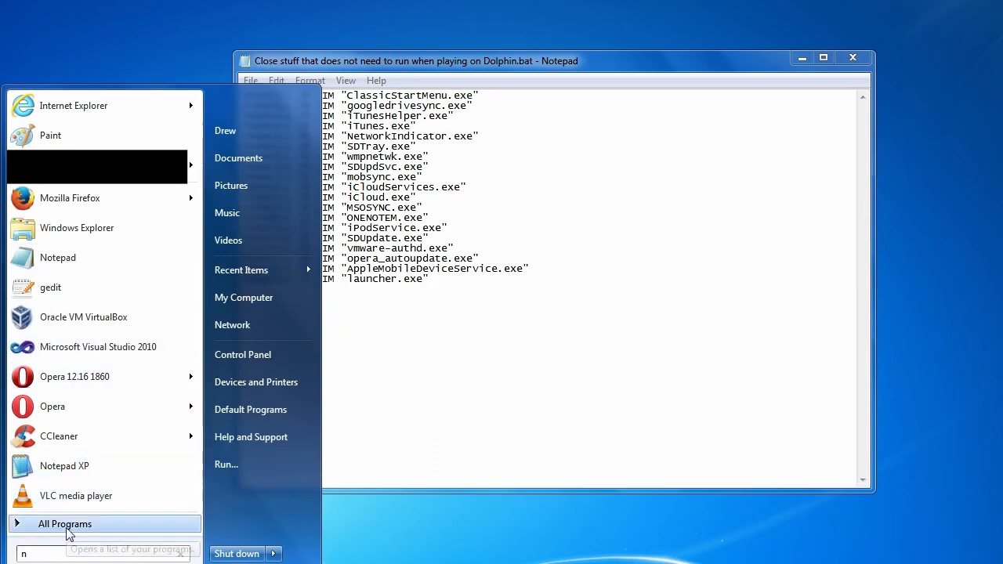
type("etwork")
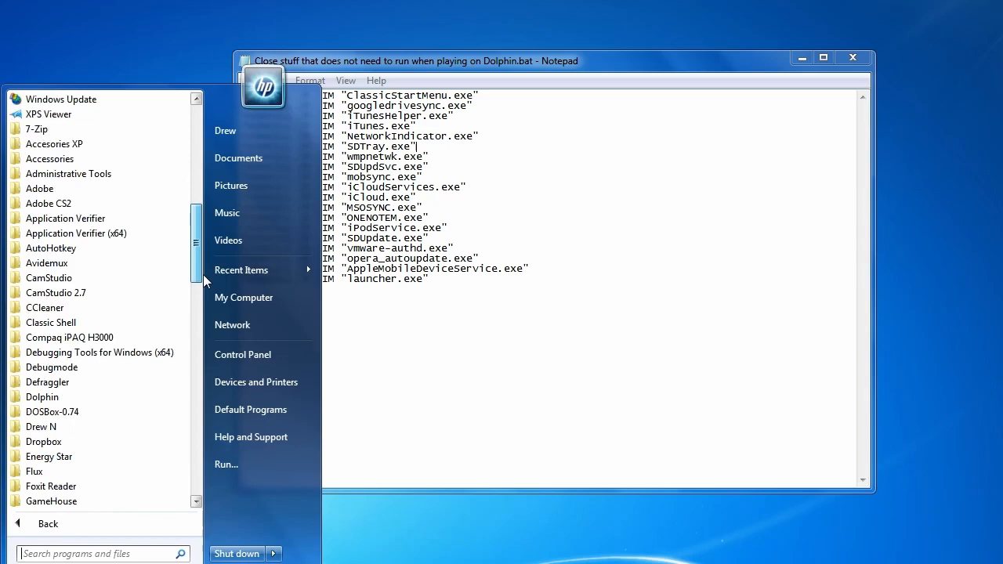
scroll("down", 3)
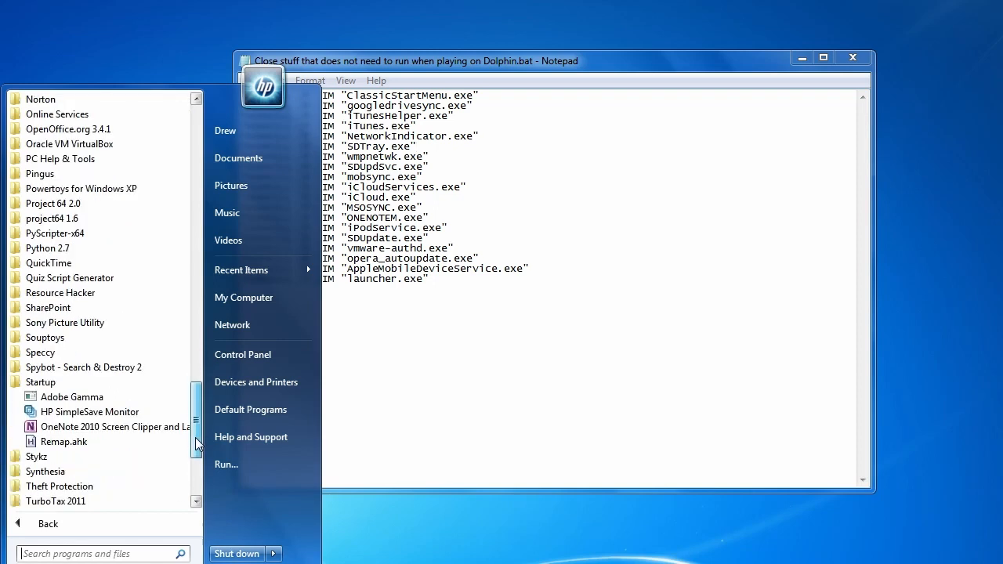
scroll("down", 3)
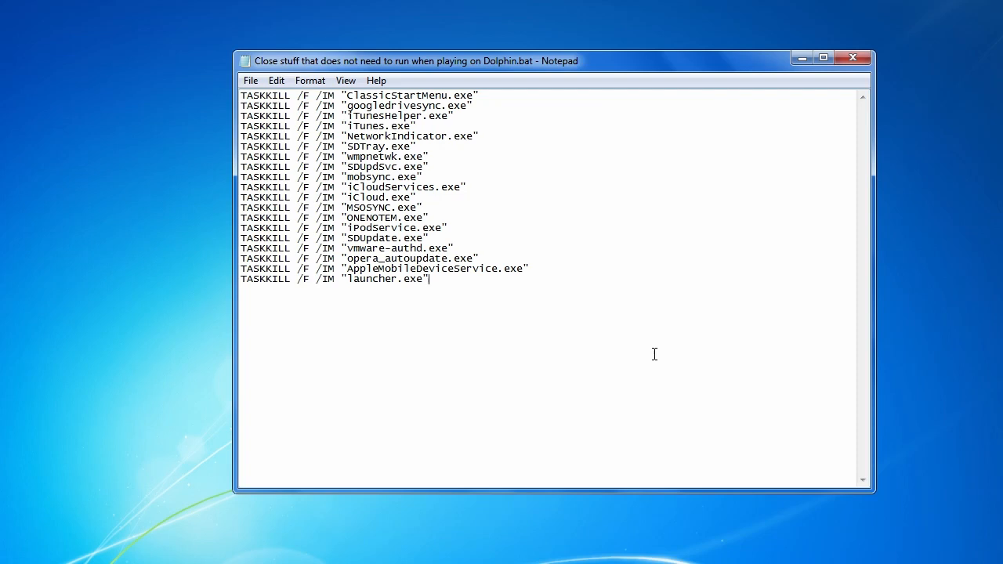
mouse_move(509, 386)
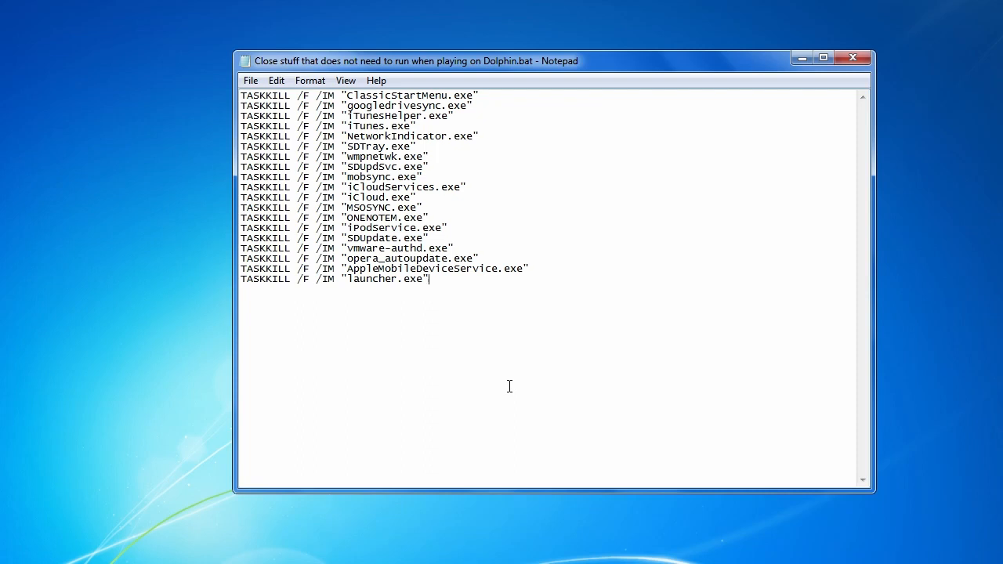
mouse_move(448, 304)
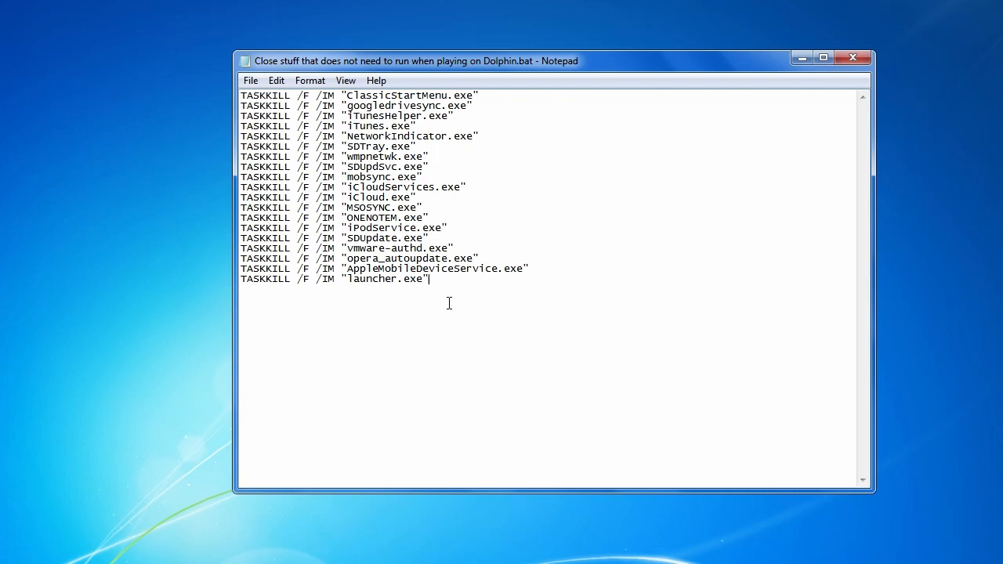
mouse_move(480, 376)
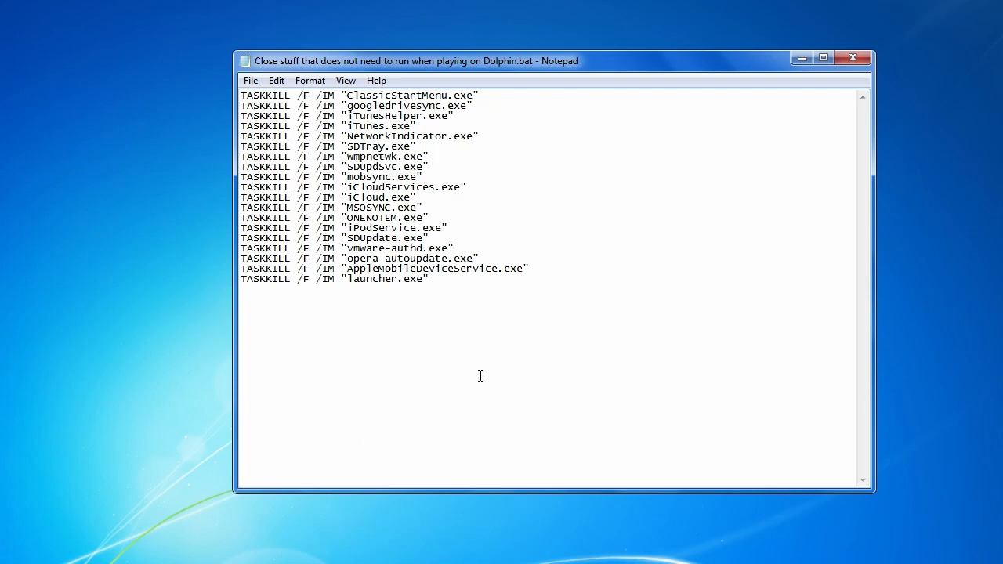
mouse_move(507, 341)
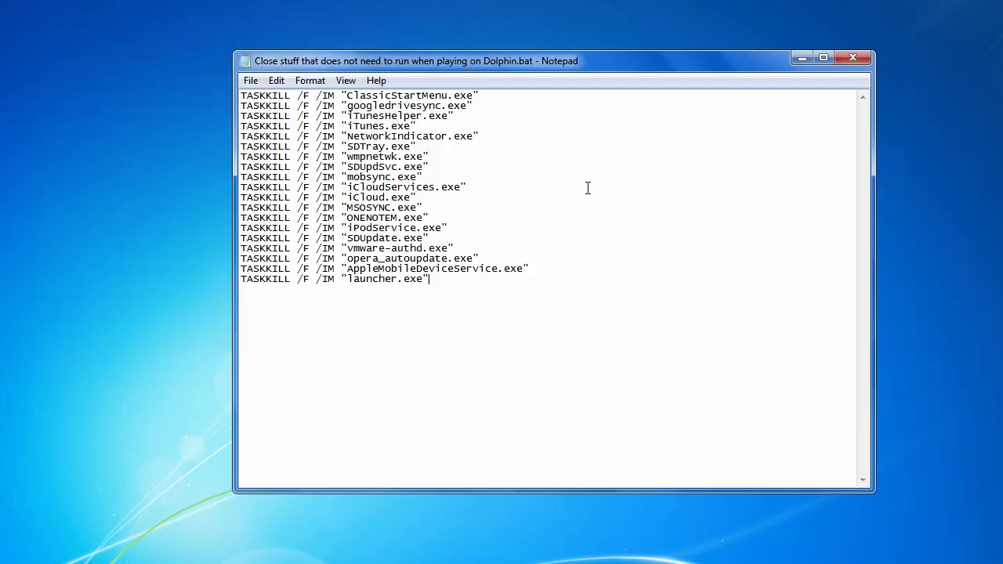
mouse_move(355, 141)
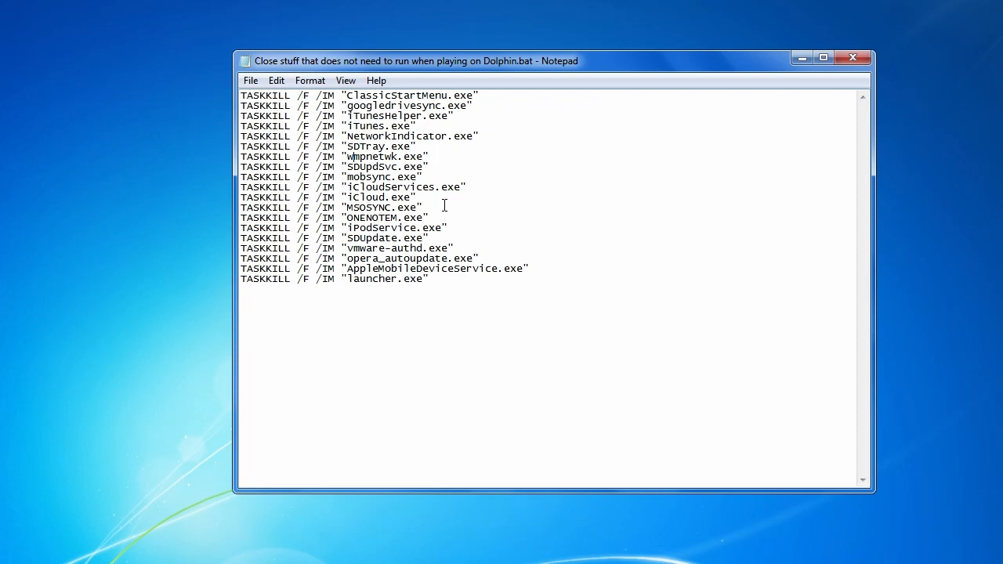
left_click(436, 279)
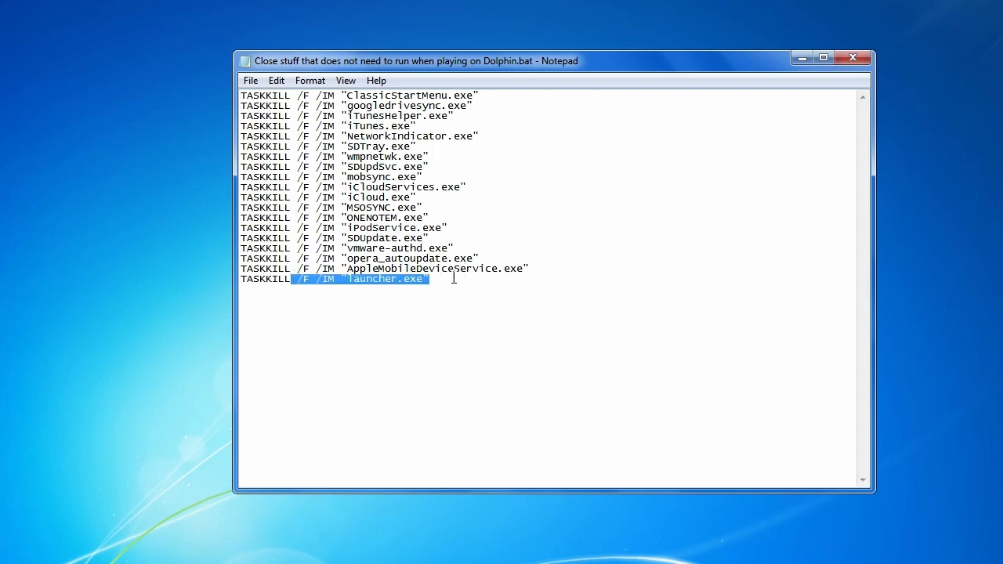
left_click(399, 279)
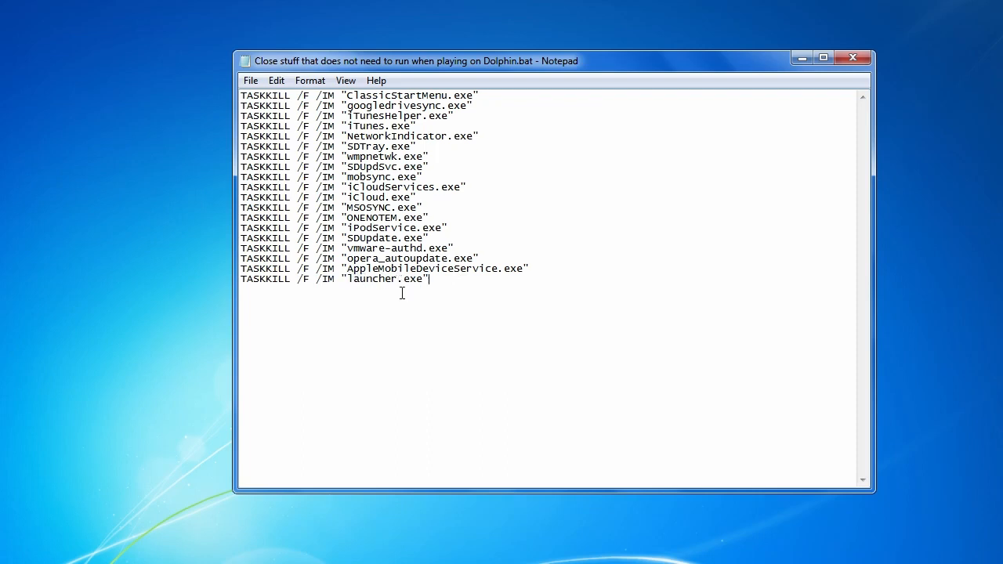
mouse_move(687, 246)
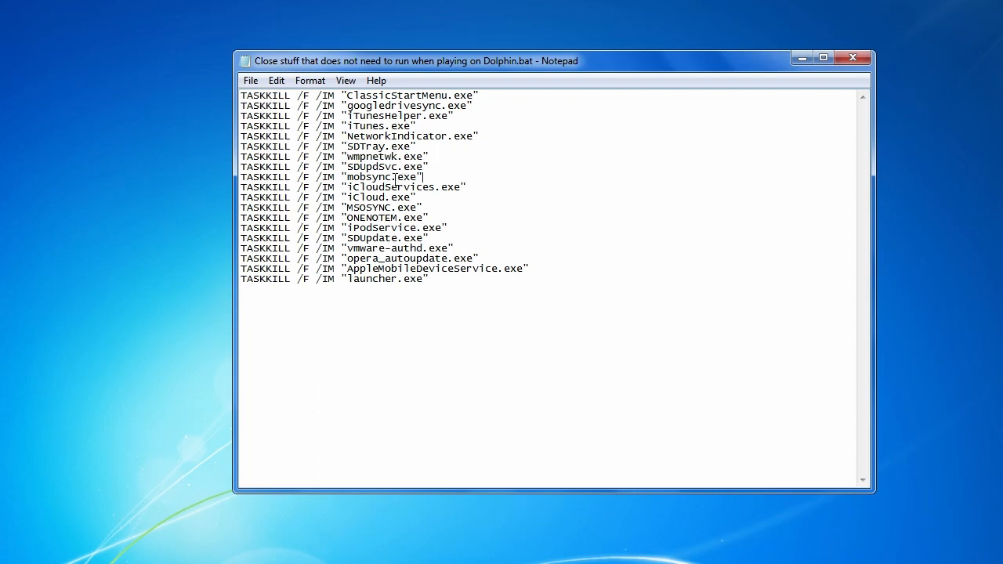
double_click(374, 166)
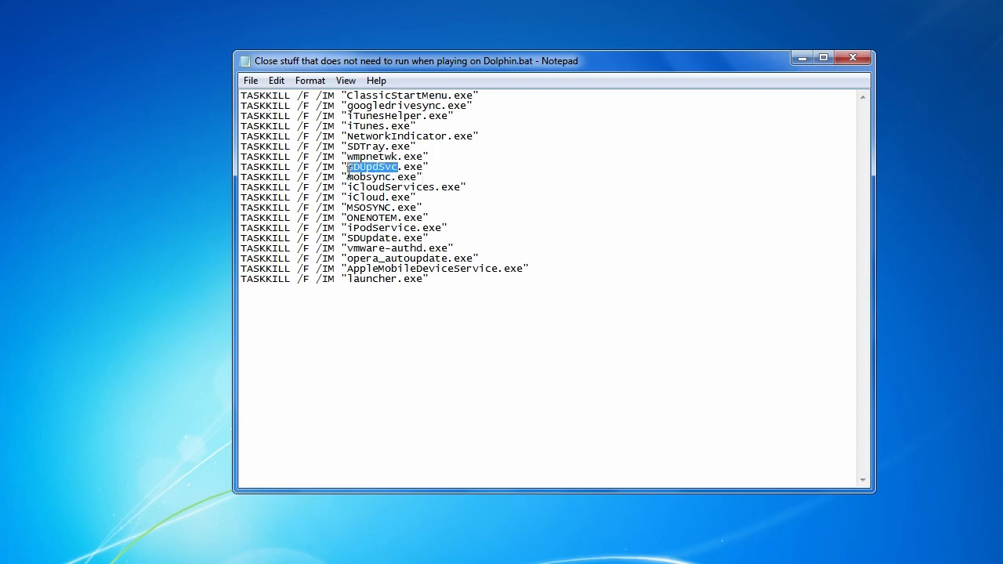
left_click(442, 186)
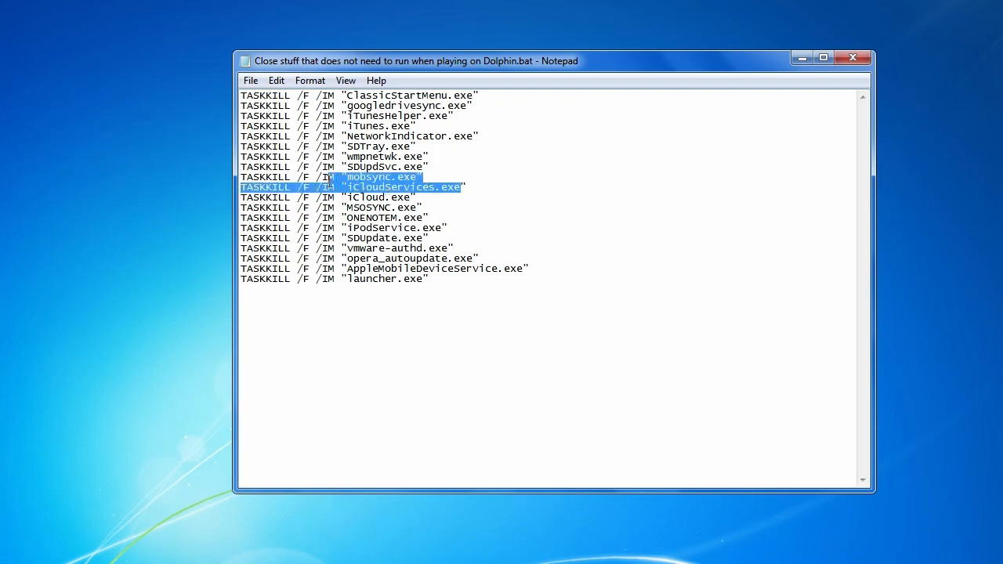
left_click(384, 198)
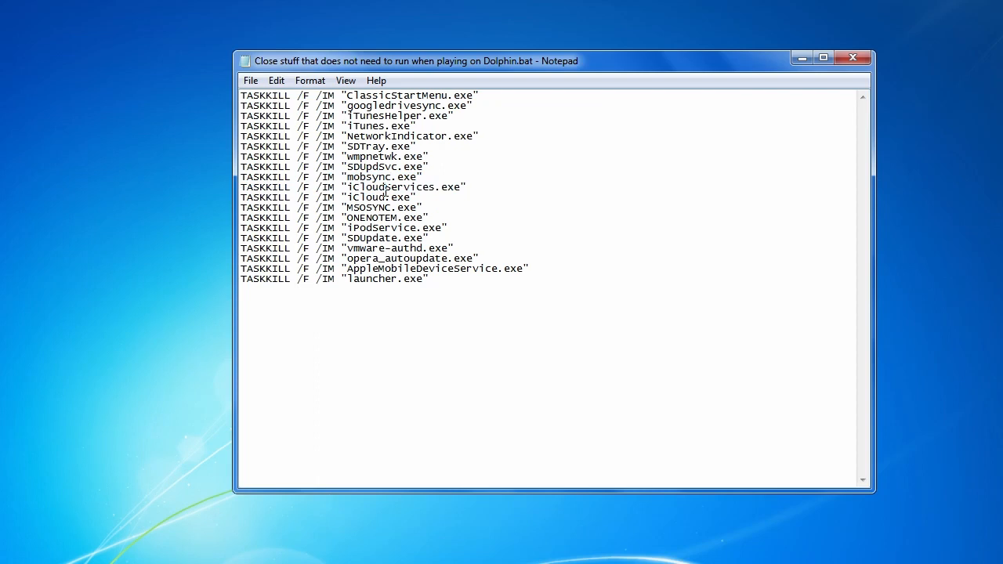
mouse_move(436, 200)
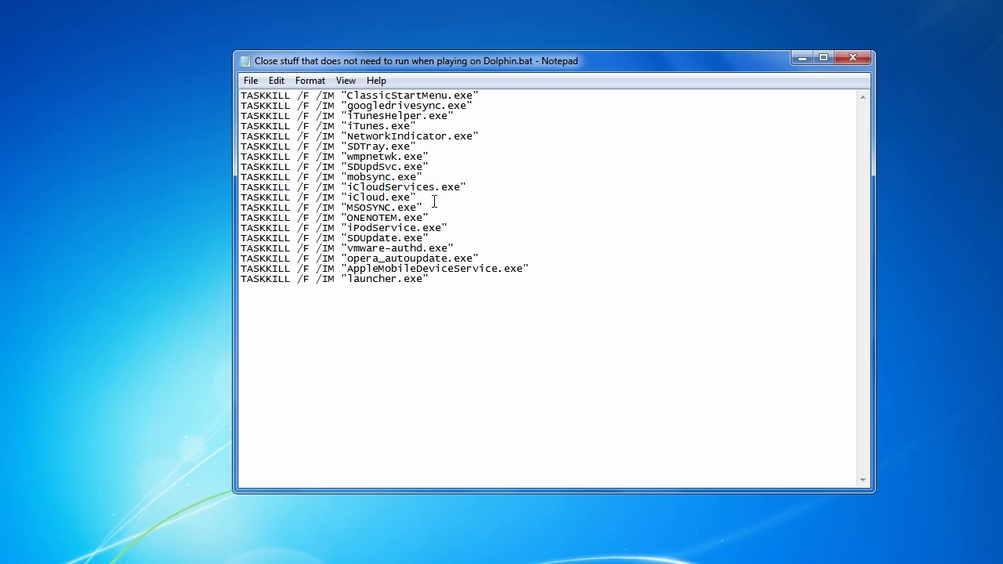
double_click(381, 197)
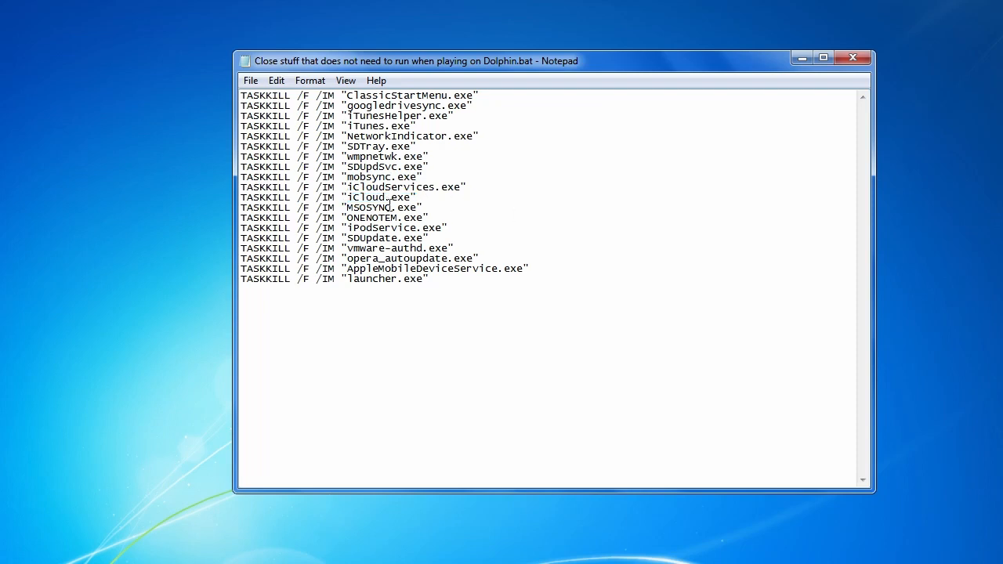
double_click(367, 207)
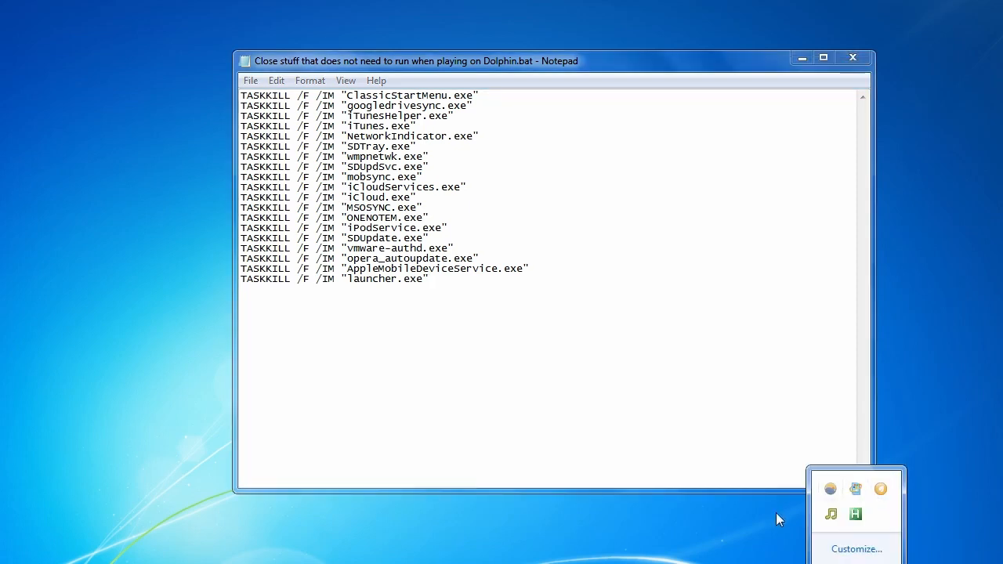
mouse_move(881, 490)
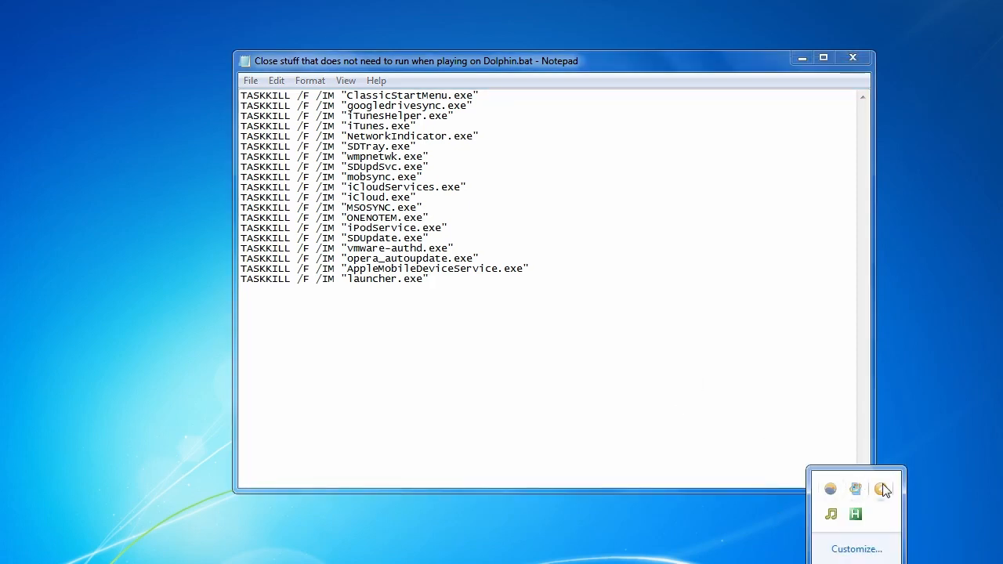
mouse_move(530, 336)
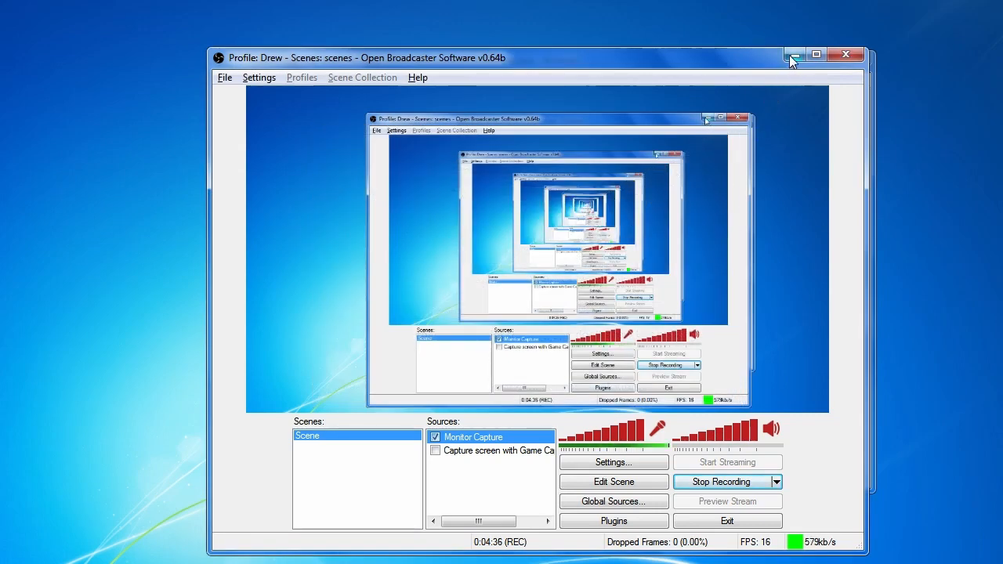
mouse_move(796, 57)
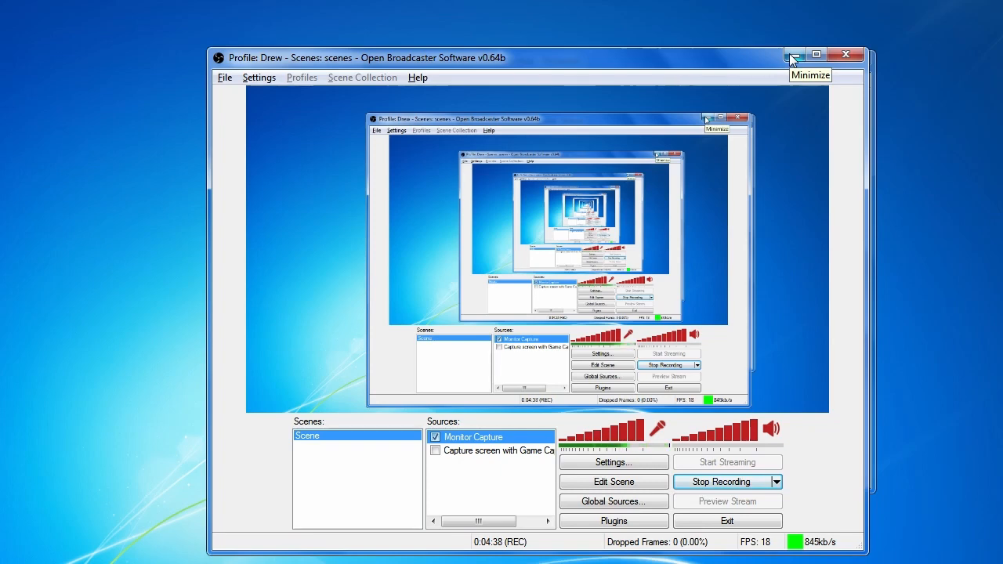
left_click(793, 54)
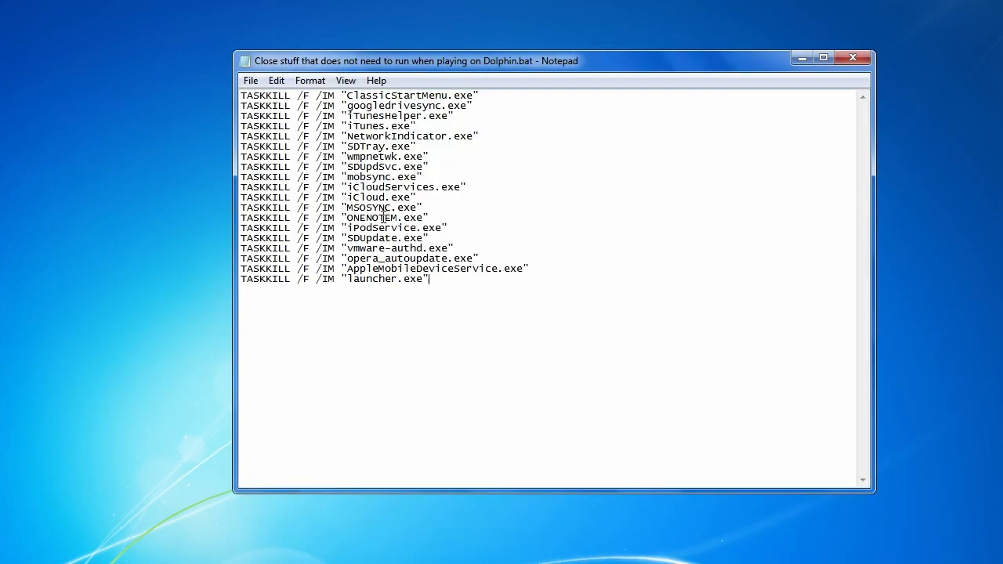
mouse_move(615, 388)
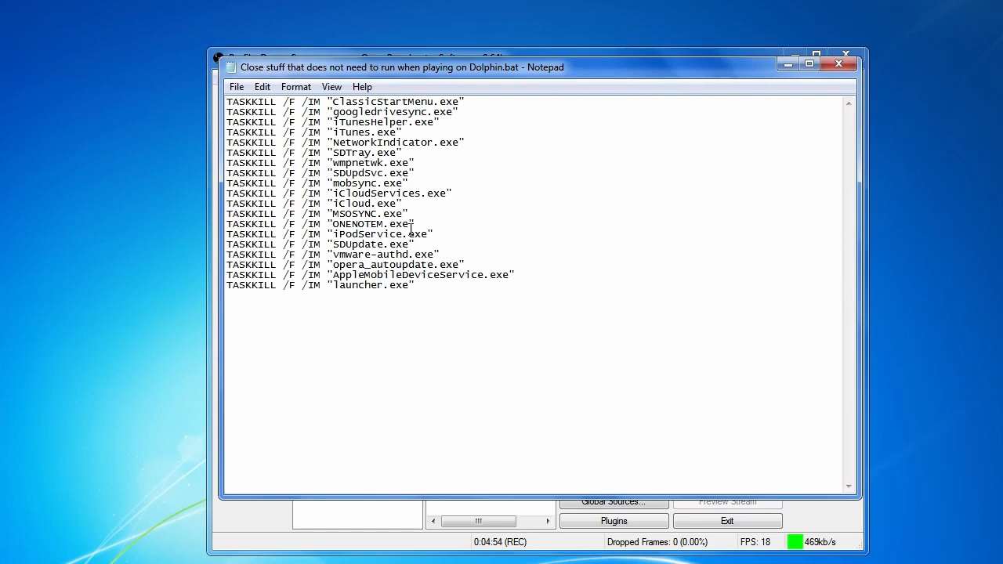
Step: Reposition the Notepad window by dragging its title bar
left_click_drag(367, 223, 414, 223)
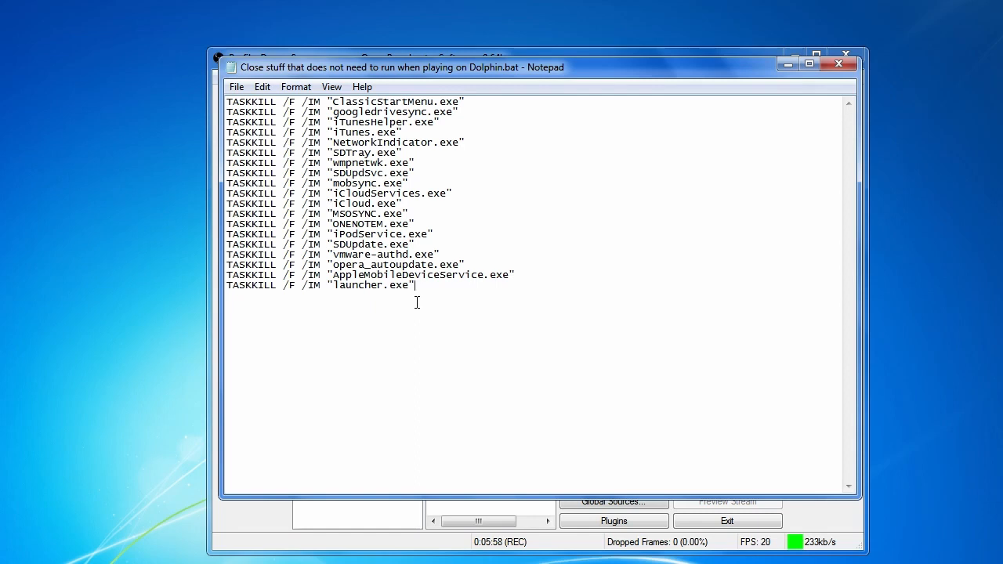
mouse_move(425, 284)
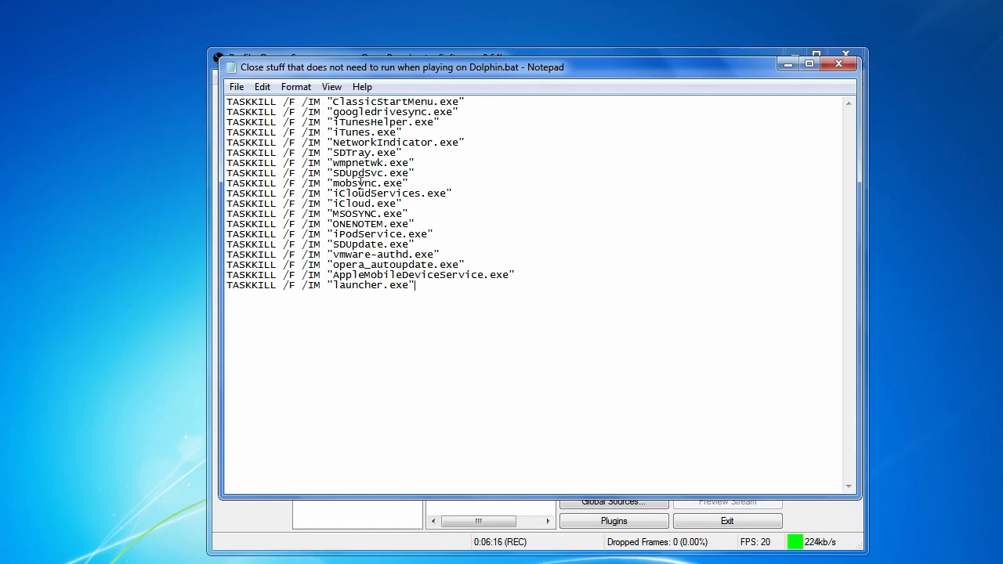
mouse_move(823, 445)
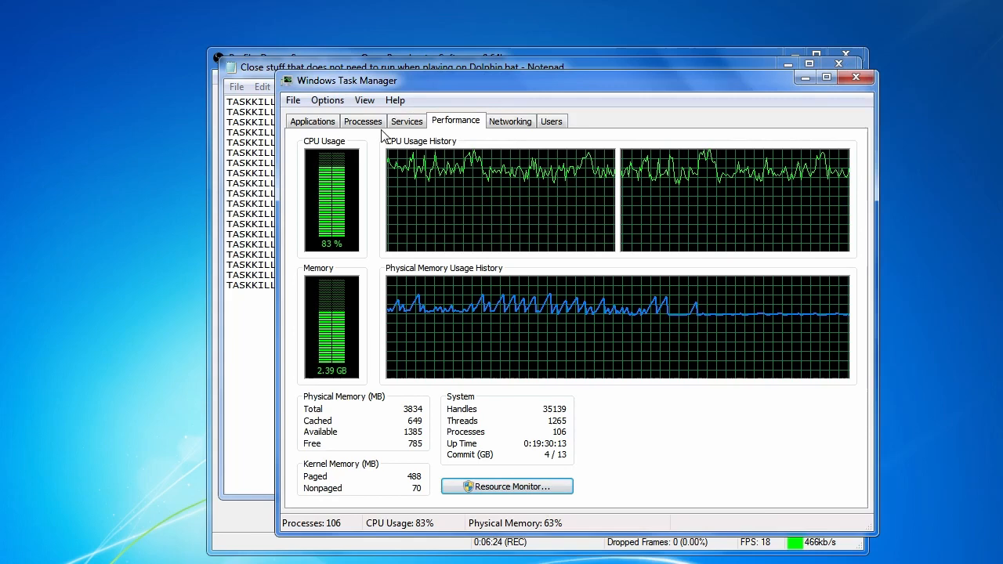
Step: Show the Processes list in Task Manager and browse down through the running processes
left_click(362, 121)
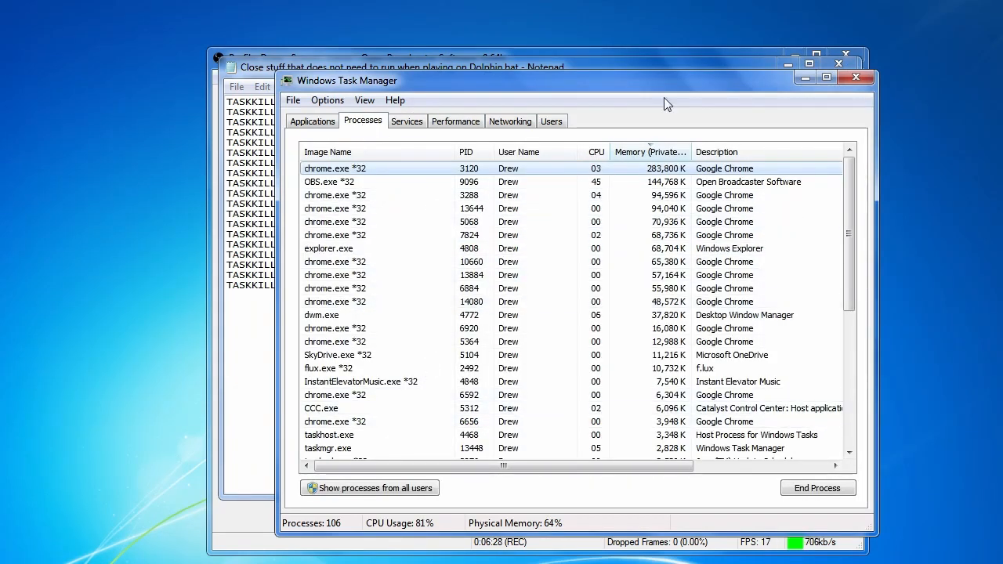
scroll("down", 3)
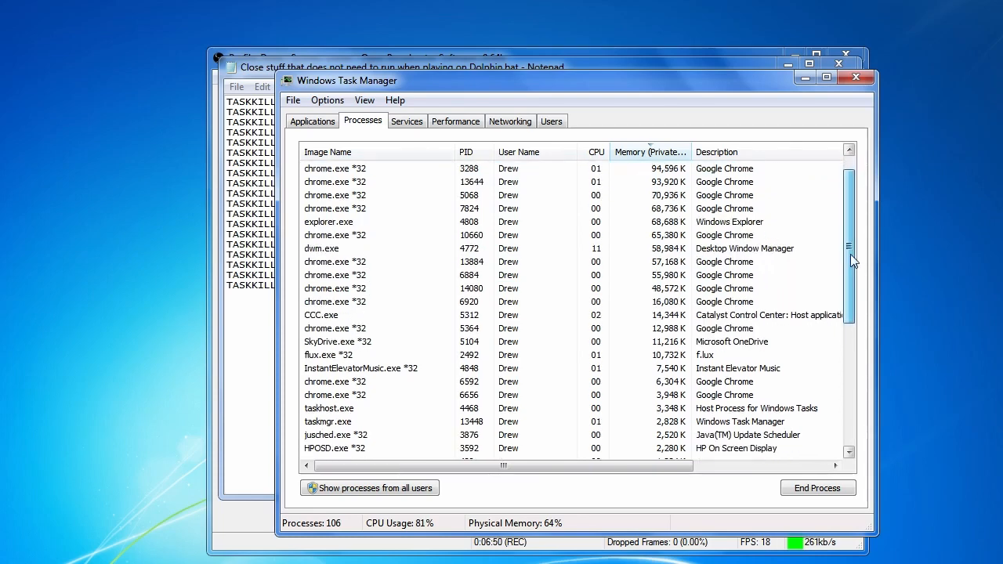
scroll("down", 3)
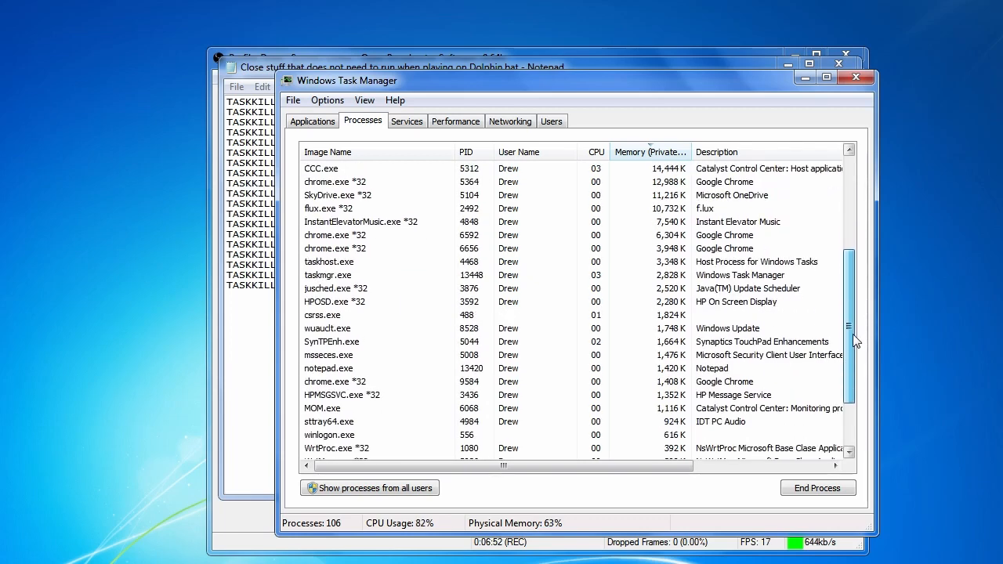
scroll("down", 3)
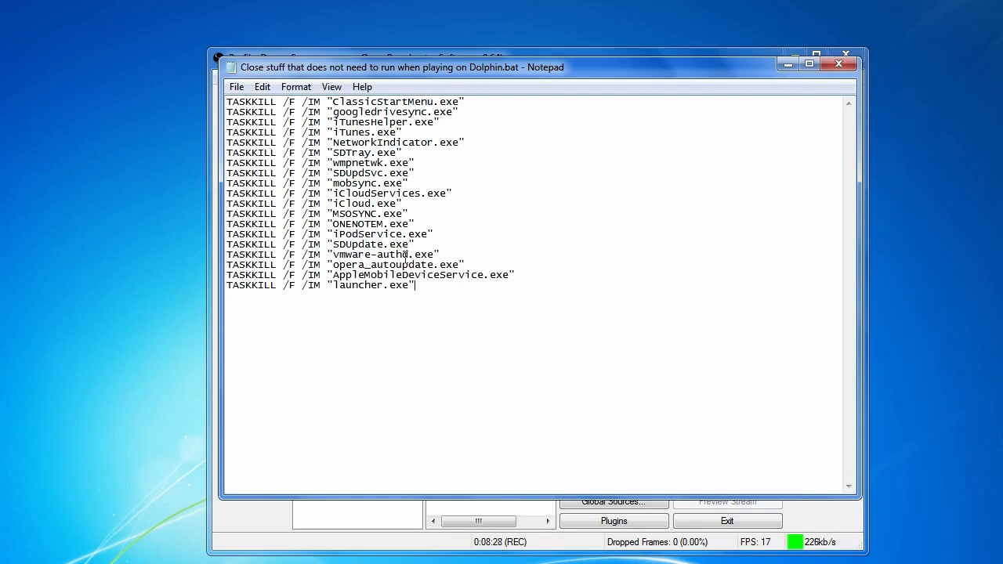
double_click(352, 254)
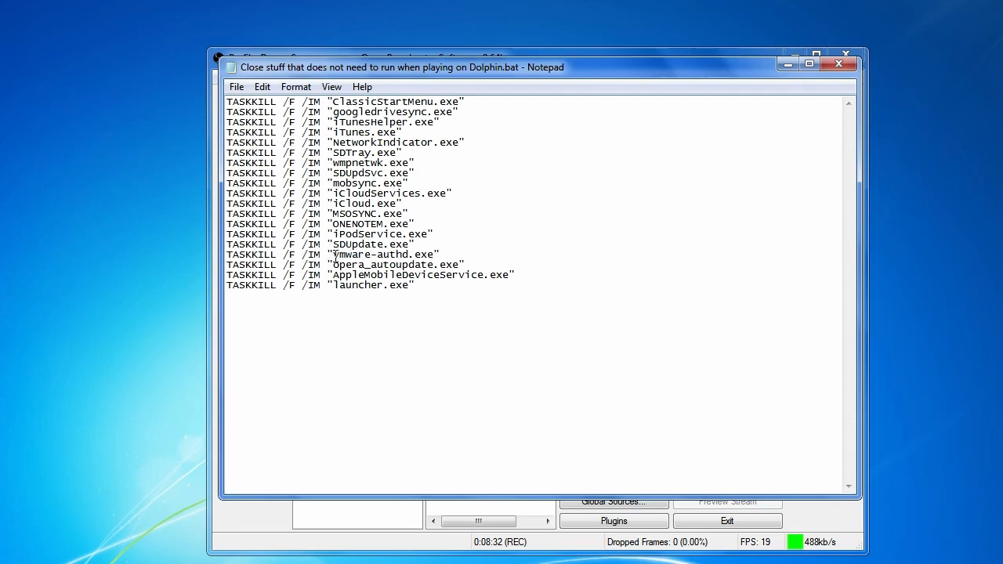
double_click(352, 254)
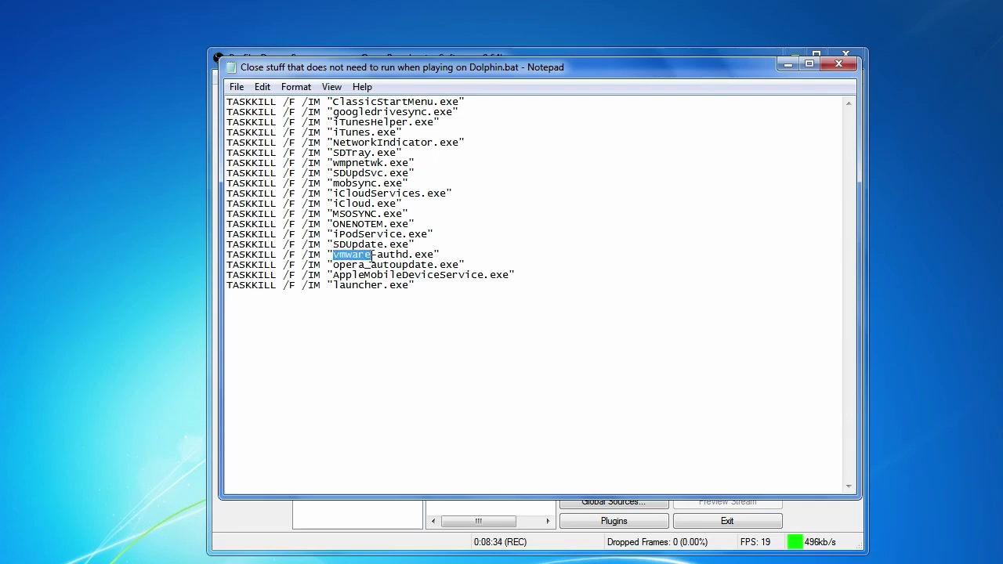
double_click(384, 254)
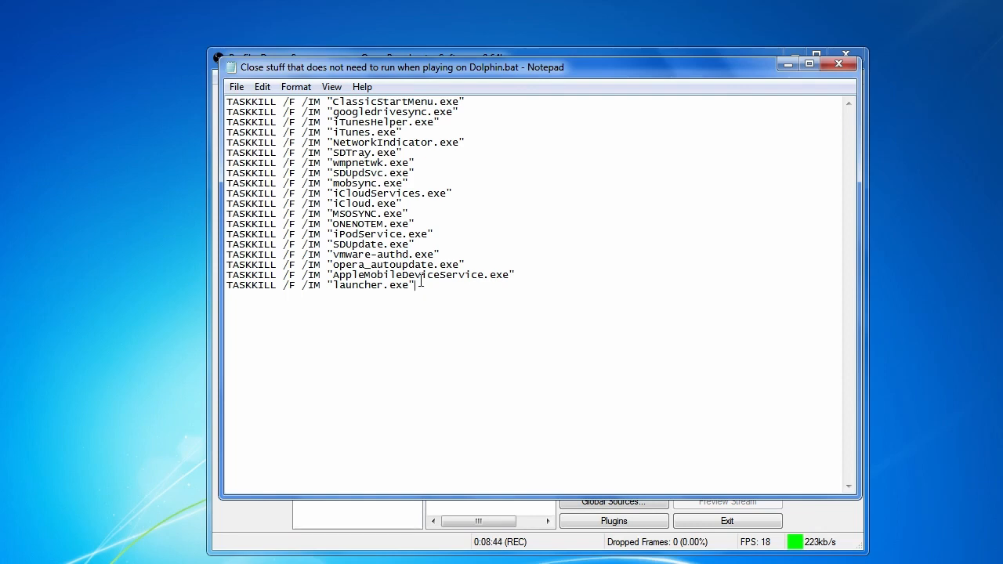
double_click(418, 263)
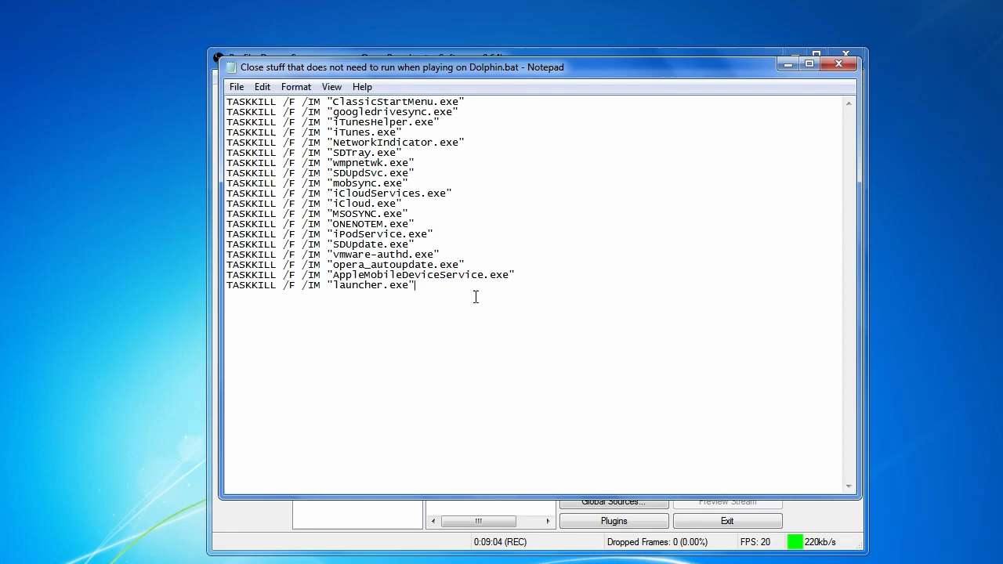
double_click(422, 275)
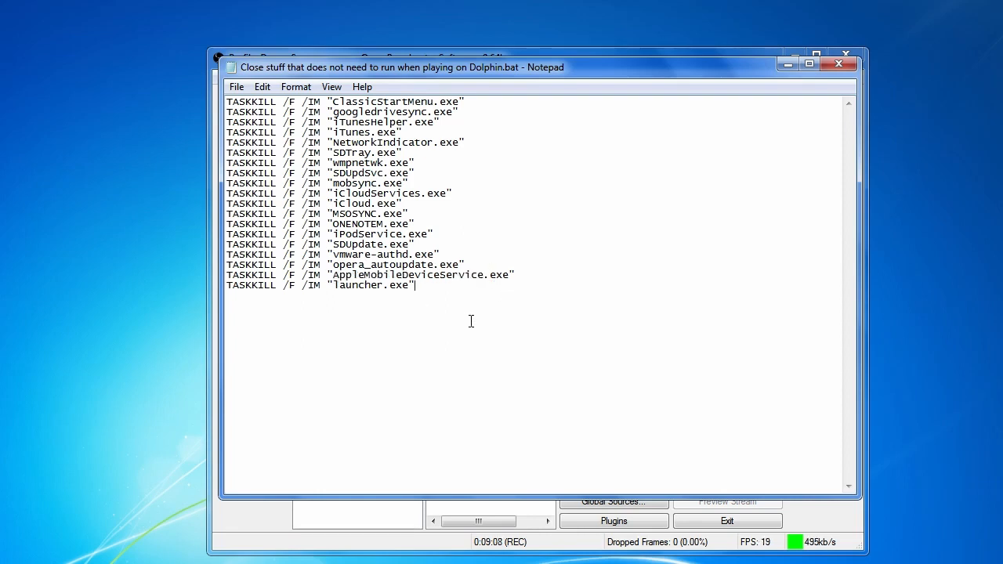
mouse_move(414, 188)
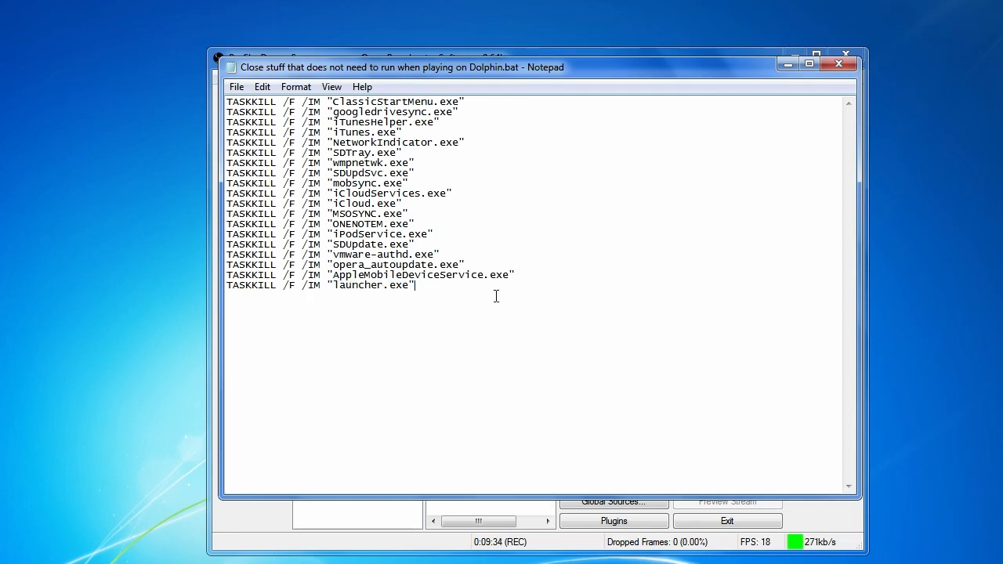
right_click(495, 298)
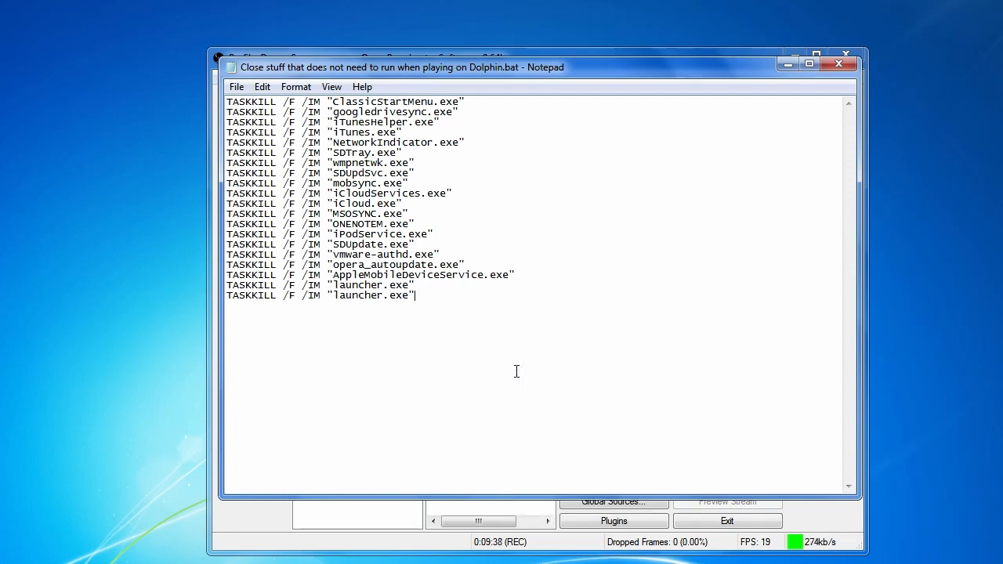
double_click(362, 295)
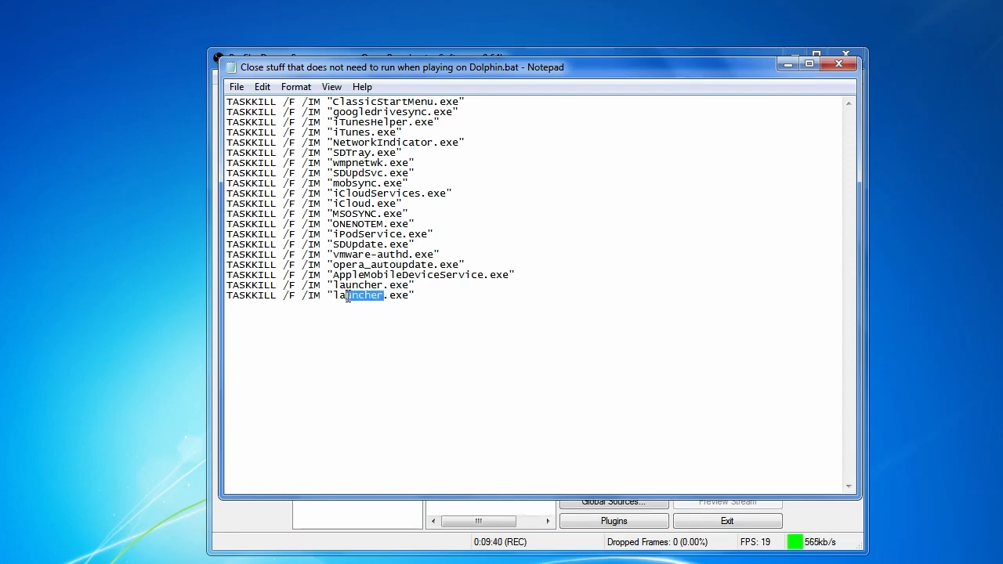
type("a")
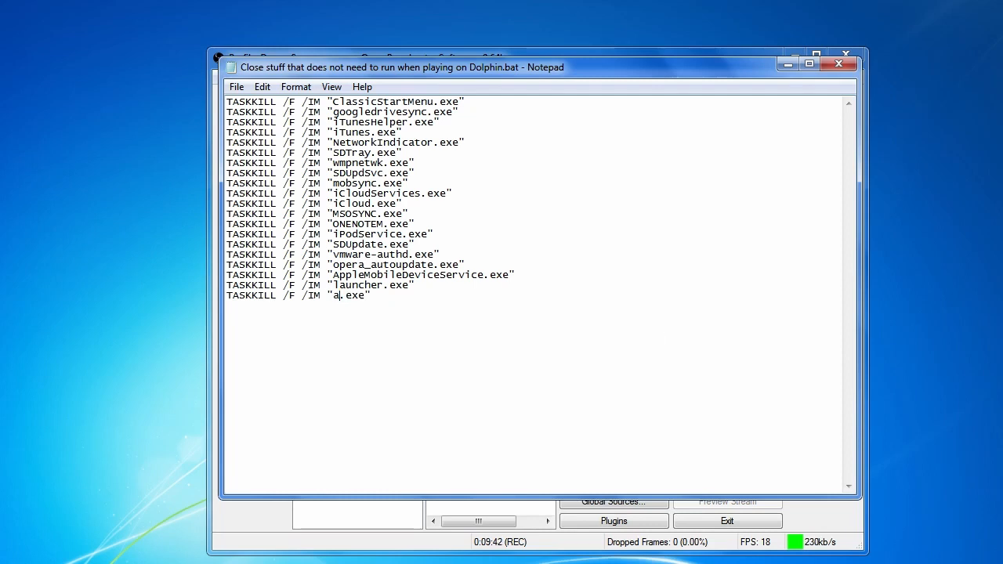
type("pp")
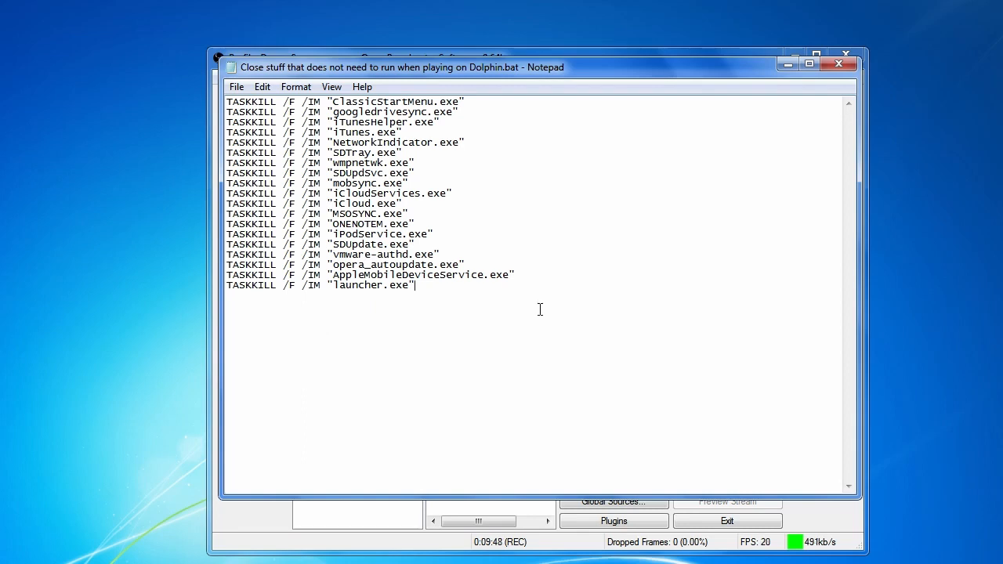
mouse_move(646, 160)
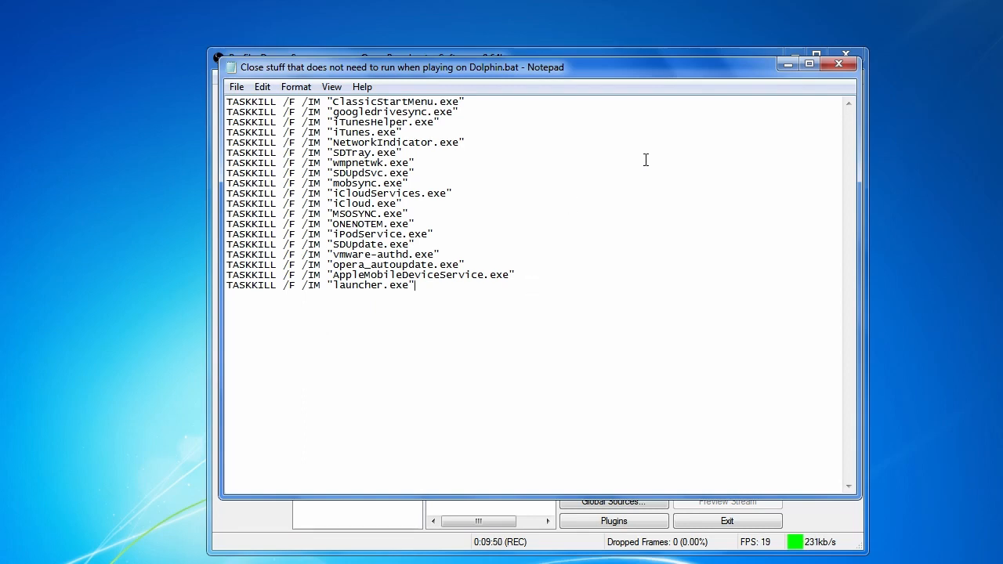
mouse_move(549, 212)
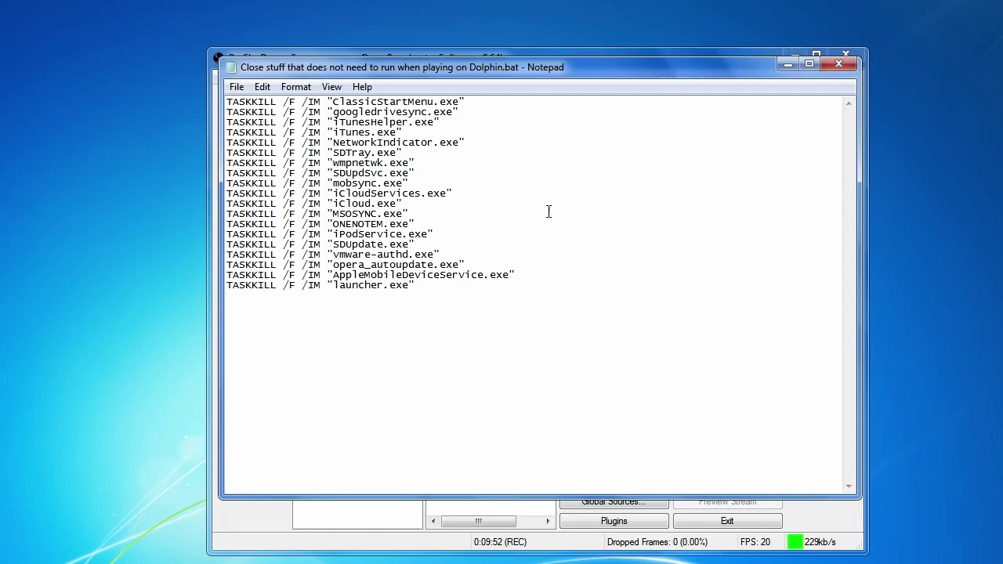
mouse_move(595, 295)
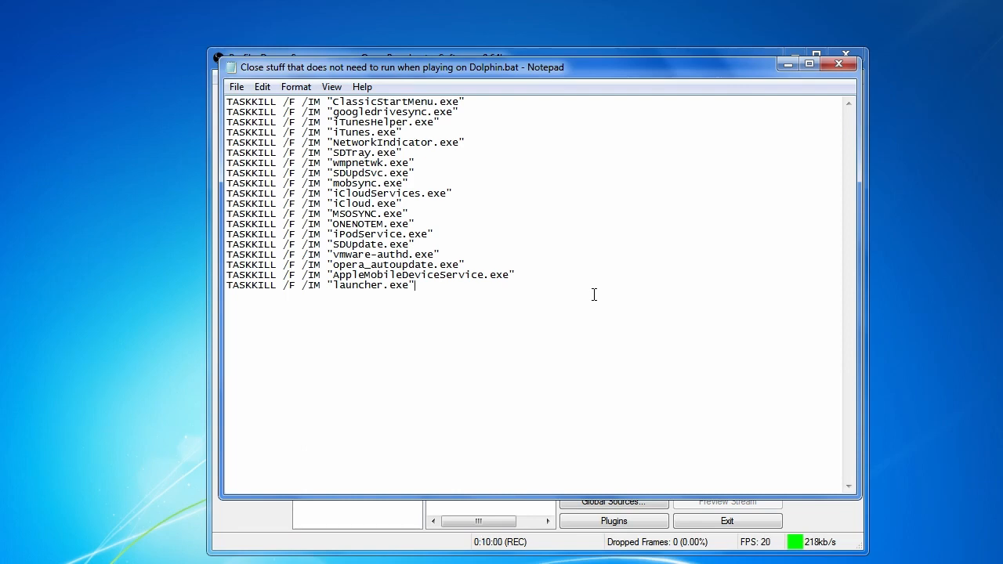
mouse_move(609, 301)
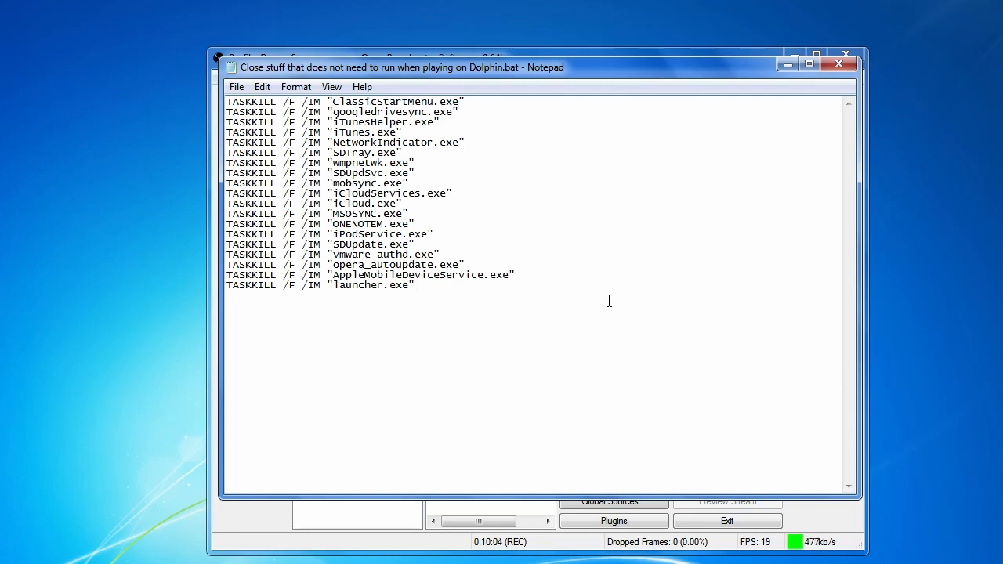
mouse_move(468, 216)
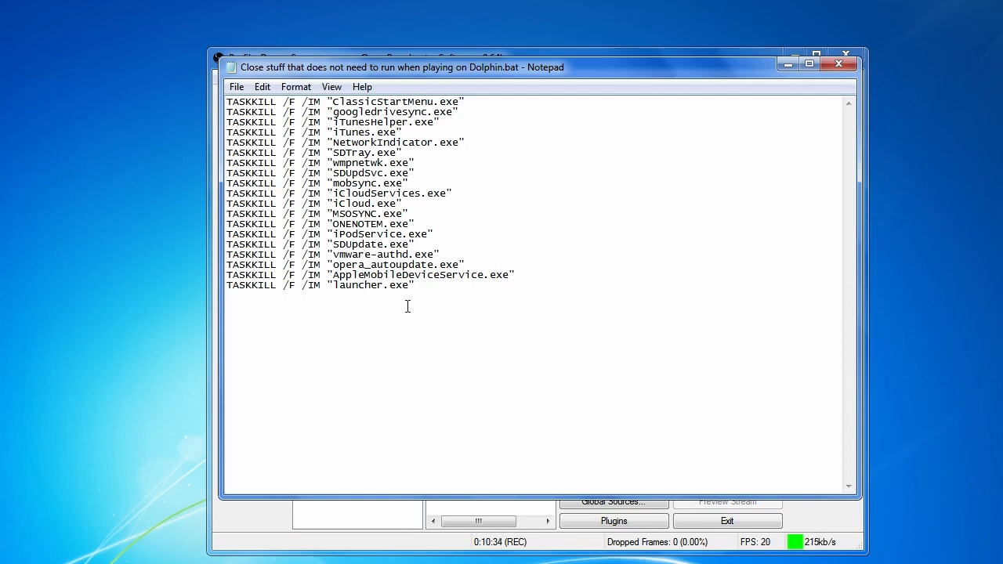
mouse_move(677, 260)
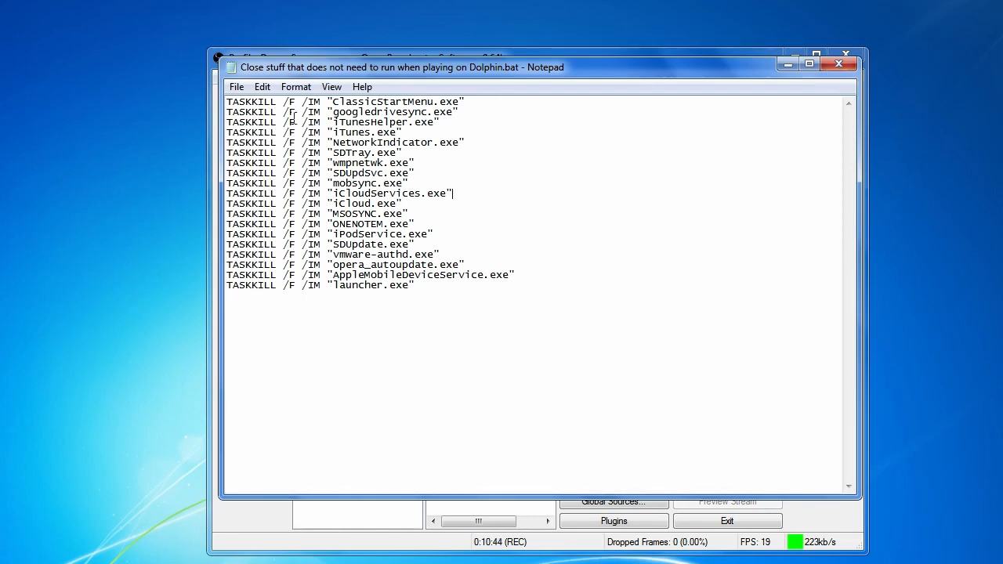
Step: Close the TASKKILL batch file in Notepad
left_click(235, 87)
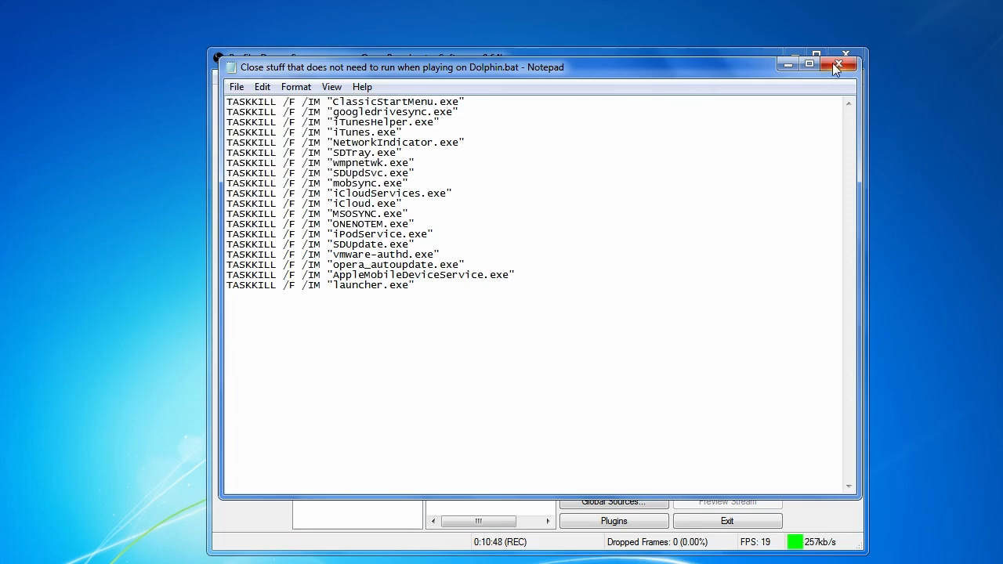
left_click(837, 66)
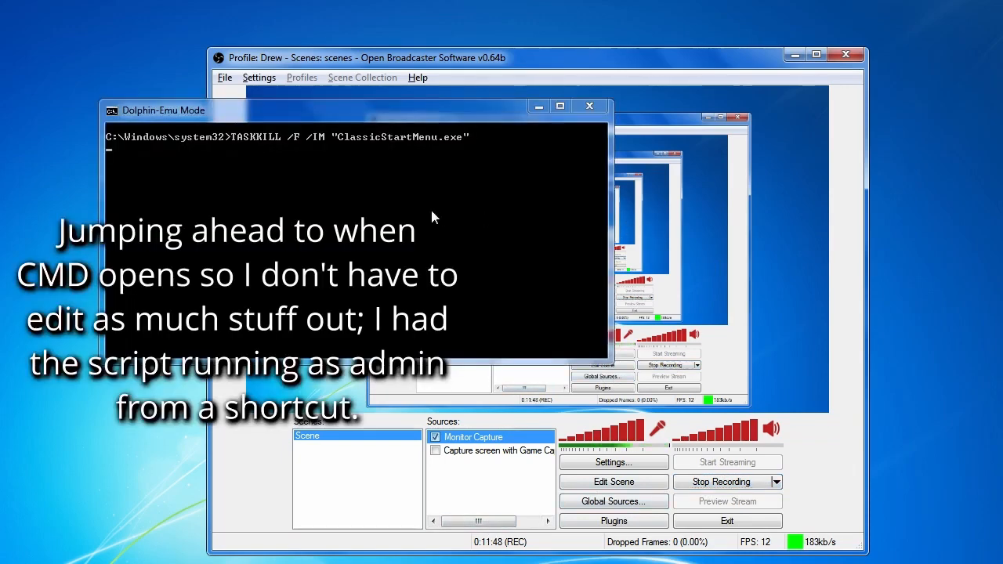
mouse_move(320, 128)
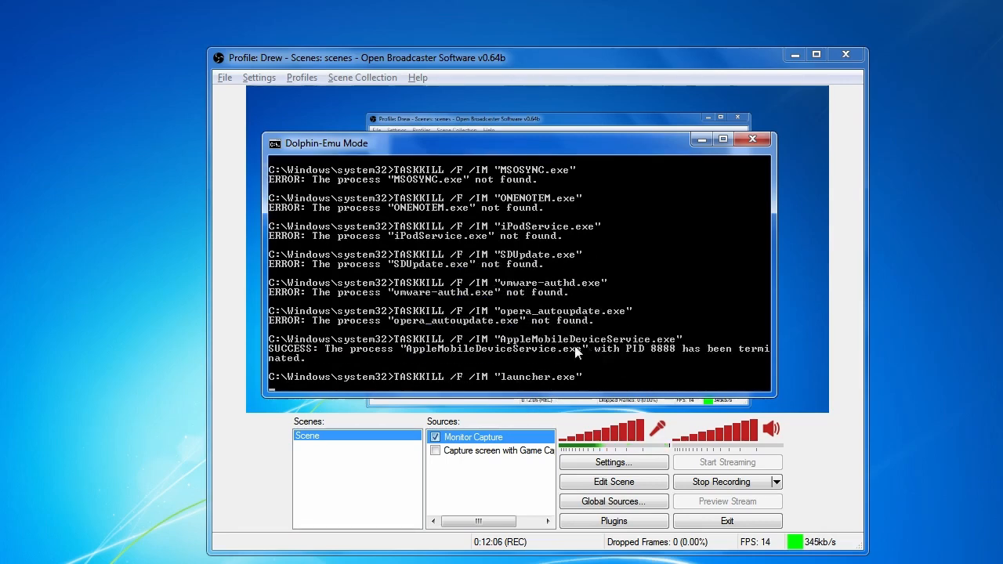
Step: Watch the TASKKILL commands run in Command Prompt, ending AppleMobileDeviceService
left_click(752, 138)
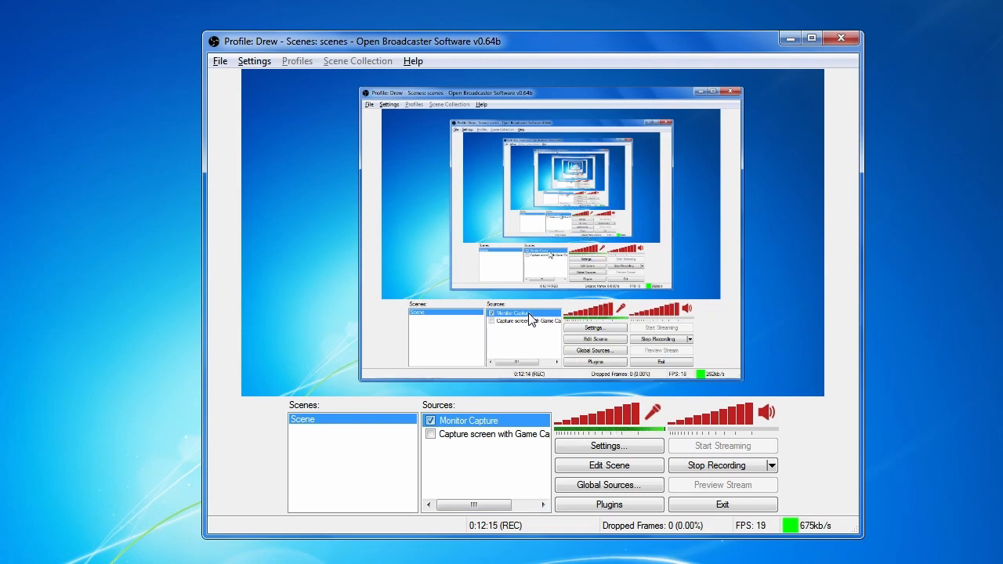
mouse_move(588, 382)
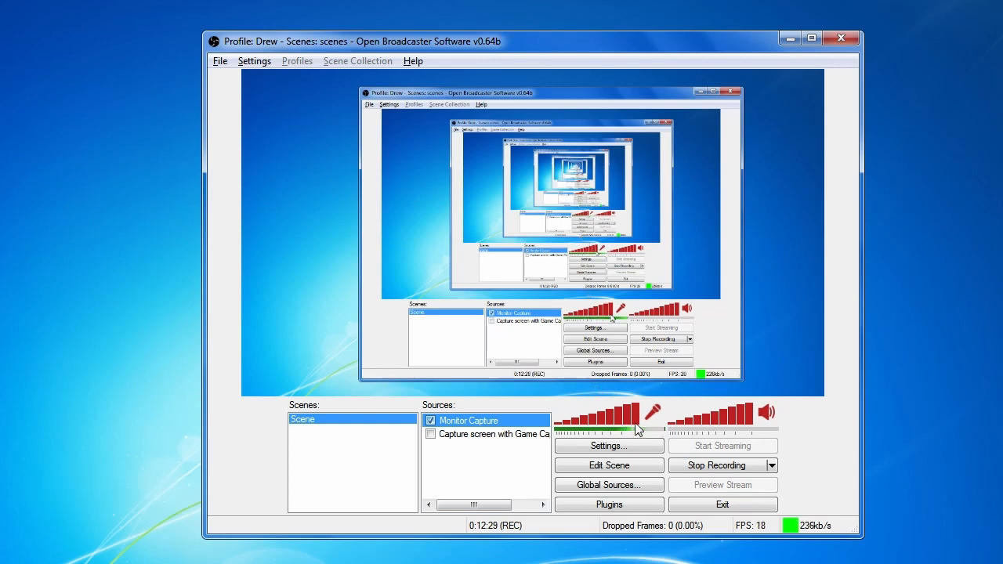
mouse_move(803, 296)
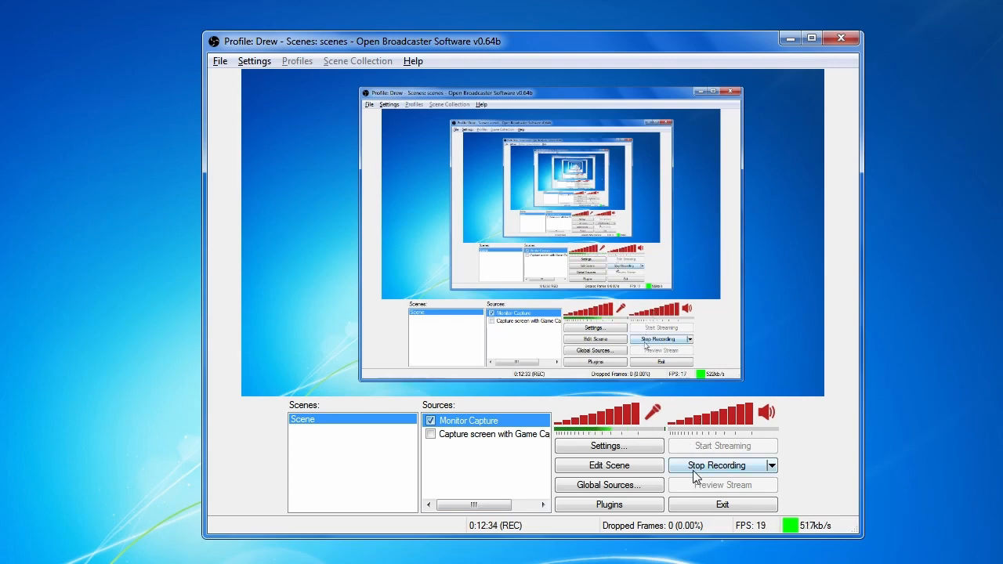
mouse_move(837, 249)
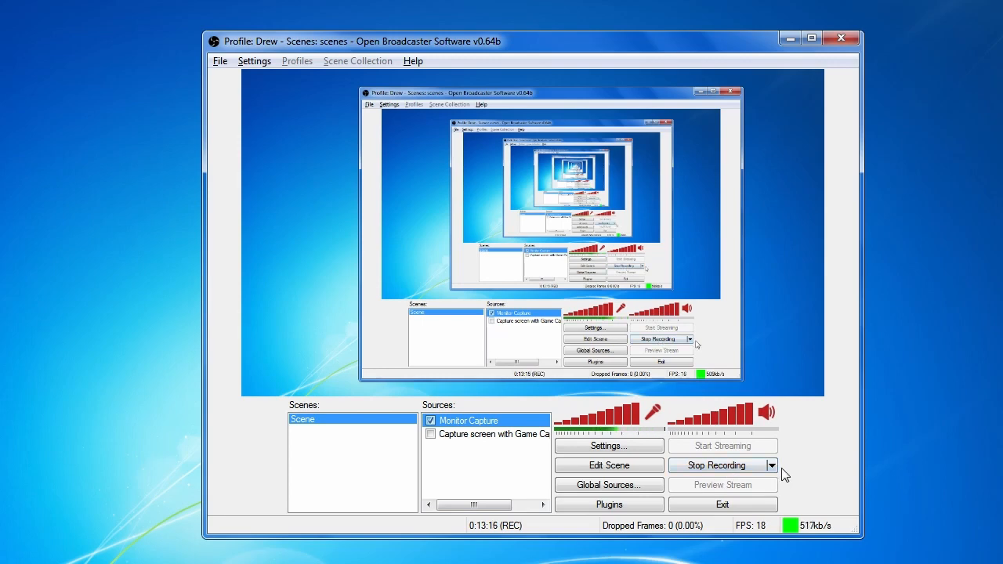
mouse_move(744, 472)
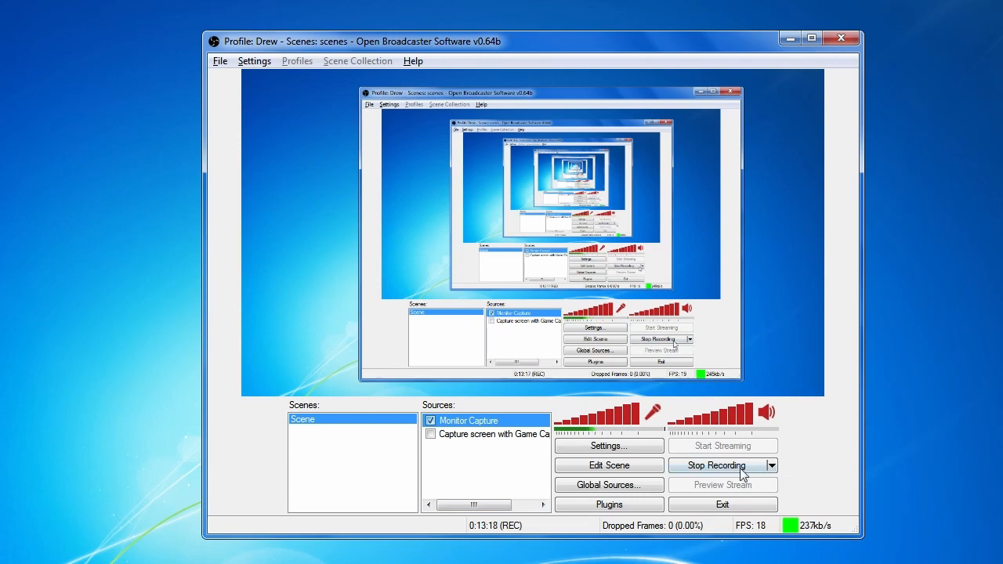
mouse_move(740, 476)
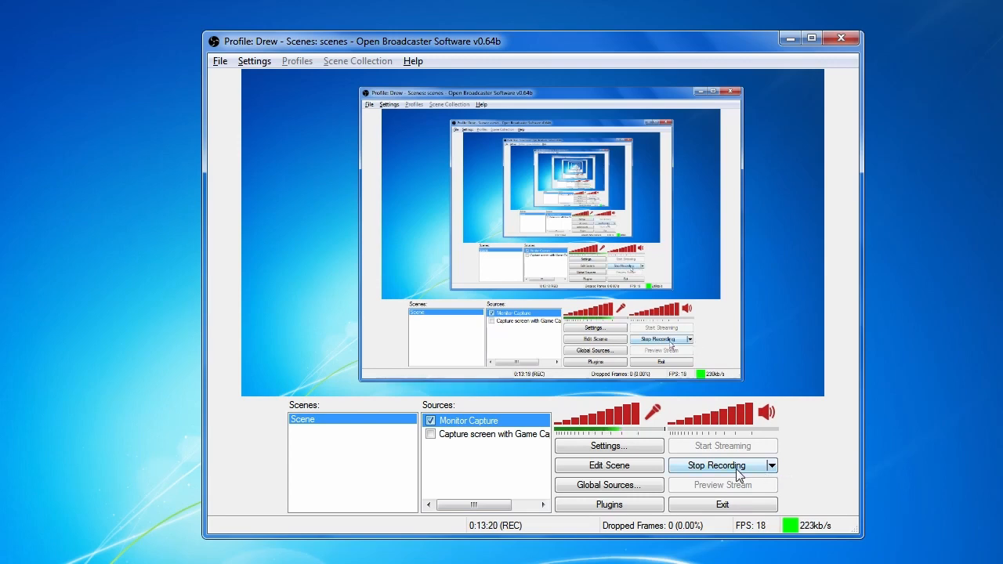